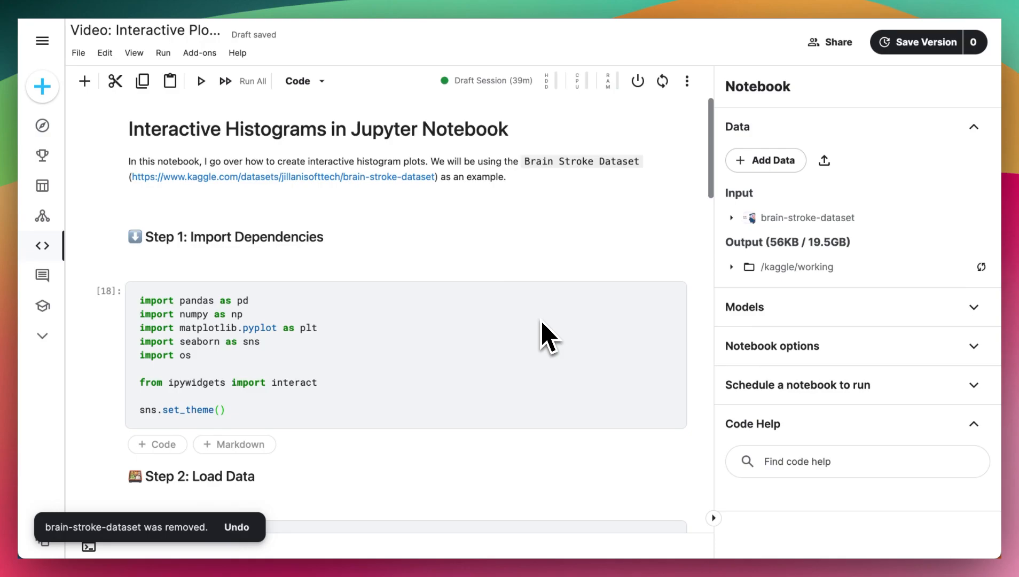
Choose 'bmi' in the histogram's variable dropdown to show the BMI distribution by stroke
scroll(down, 3)
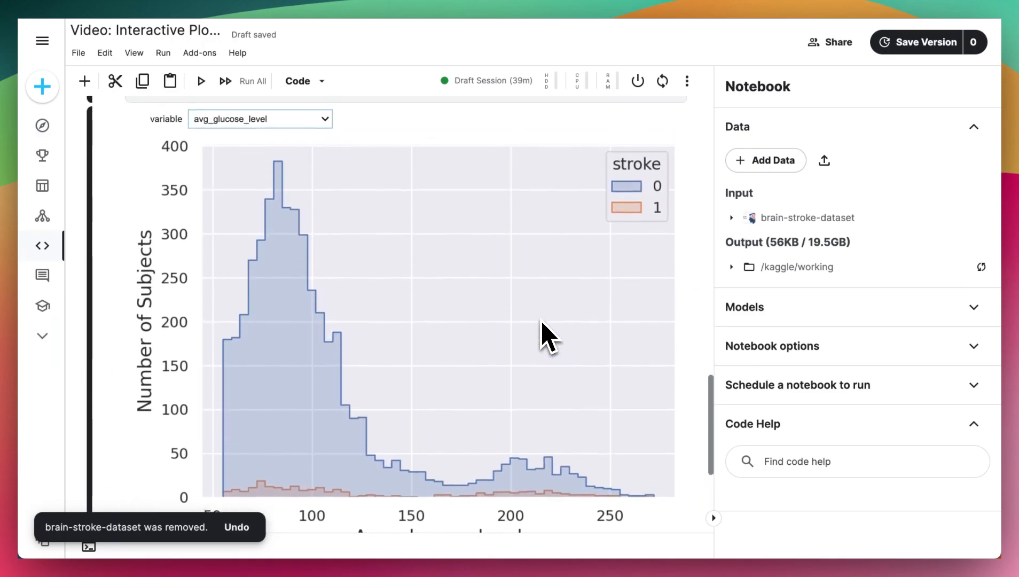
click(260, 118)
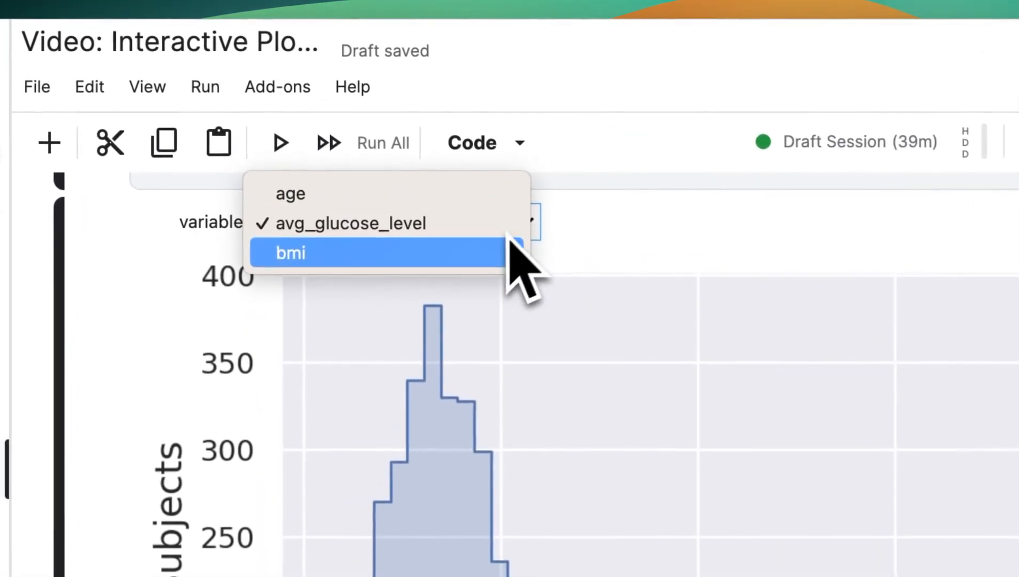
click(291, 252)
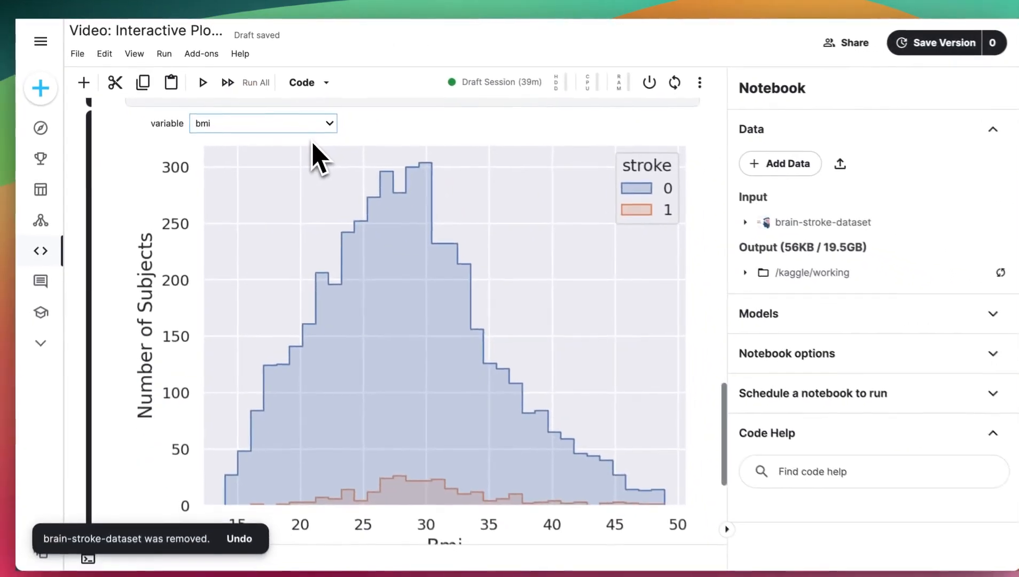
click(263, 122)
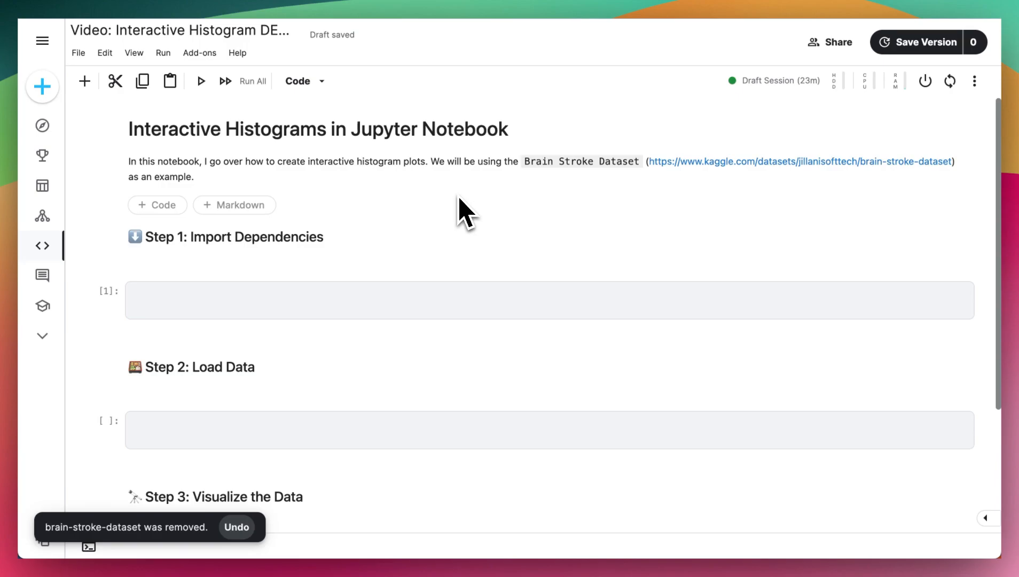
mouse_move(536, 179)
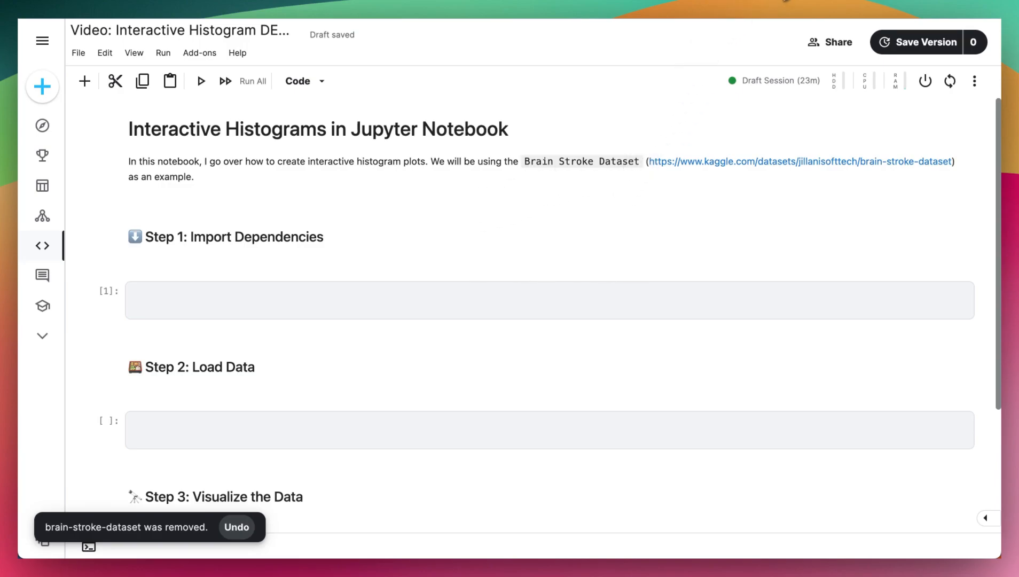
Add the Brain Stroke Dataset from the Add Data panel and move into the Step 1 code cell
click(798, 161)
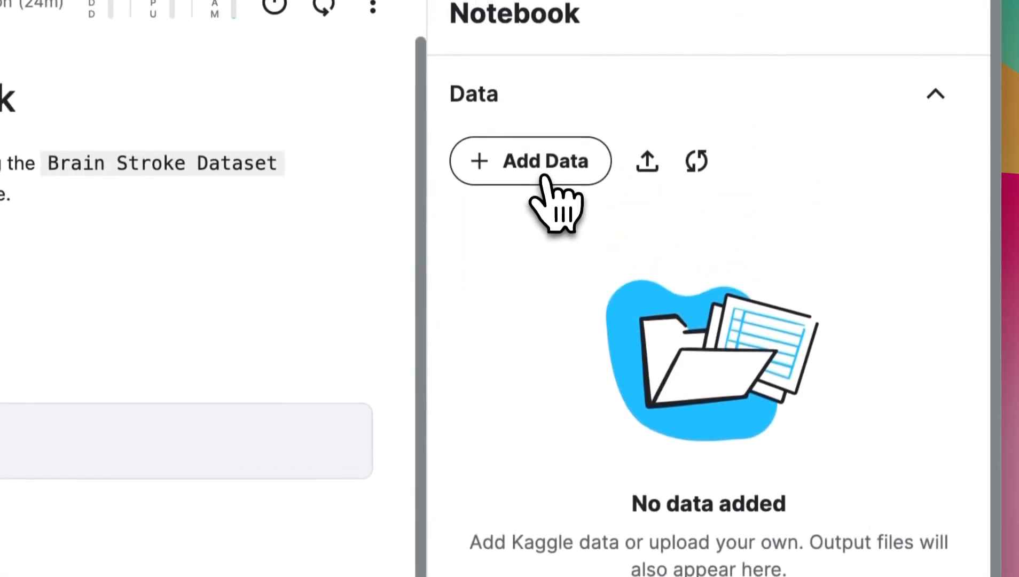
click(529, 160)
text(brain stroke dataset)
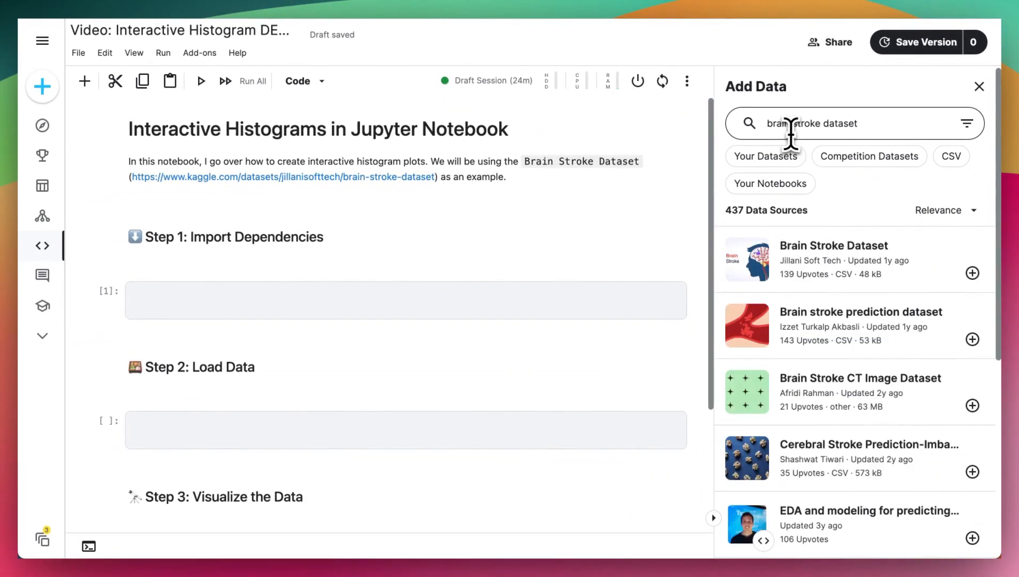
click(972, 273)
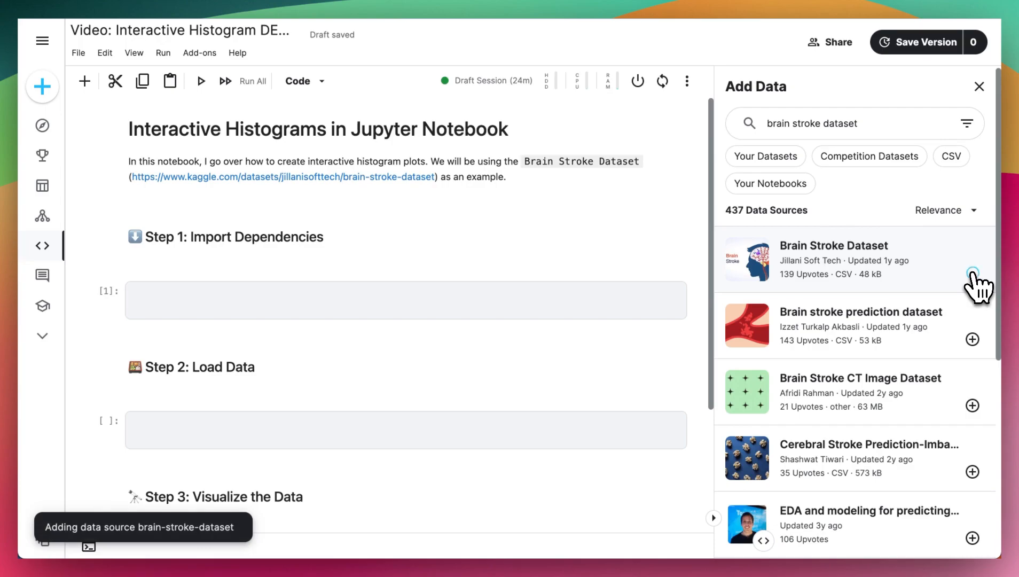
click(979, 87)
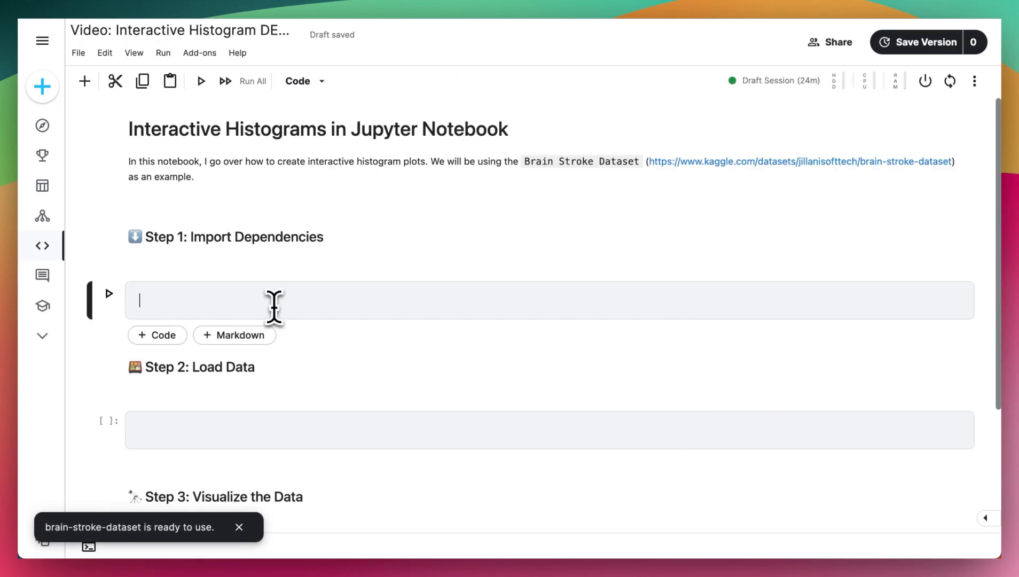
Write imports for pandas, matplotlib, seaborn, os, sns.set_theme() and ipywidgets' interact, then run the cell
text(import pandas as pd)
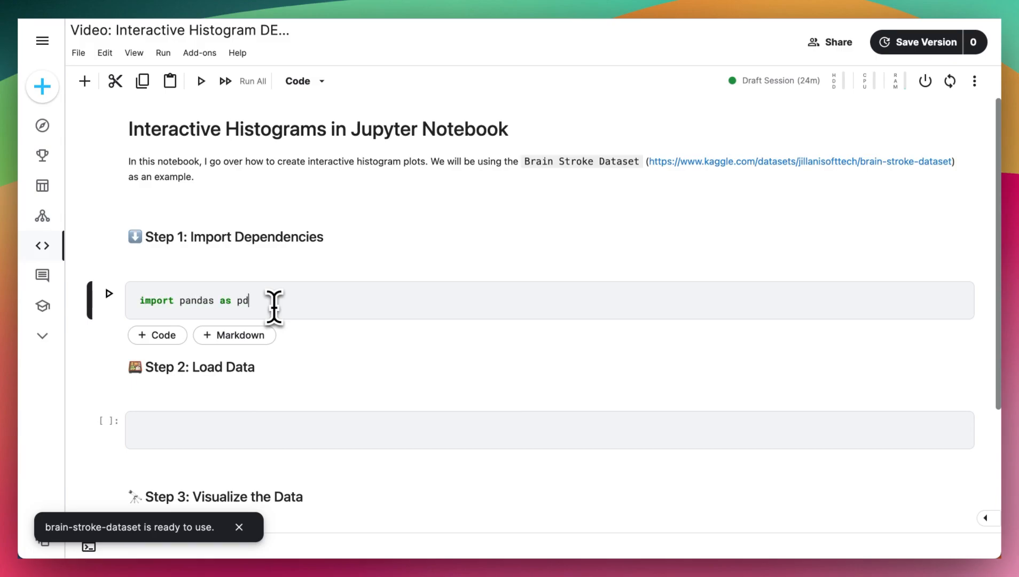
text(import matplotlib.pyplot as plt)
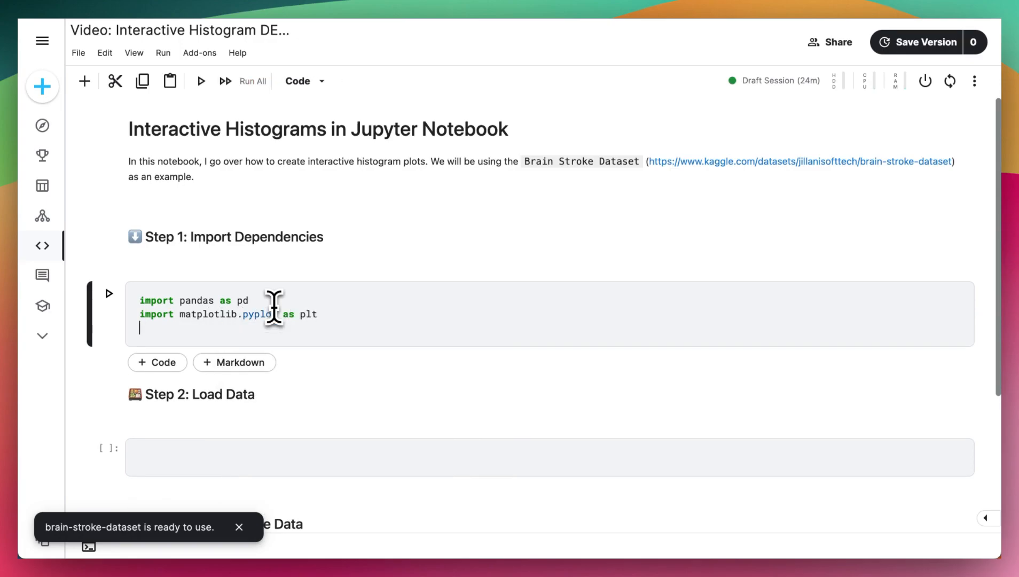
text(import seaborn as sns)
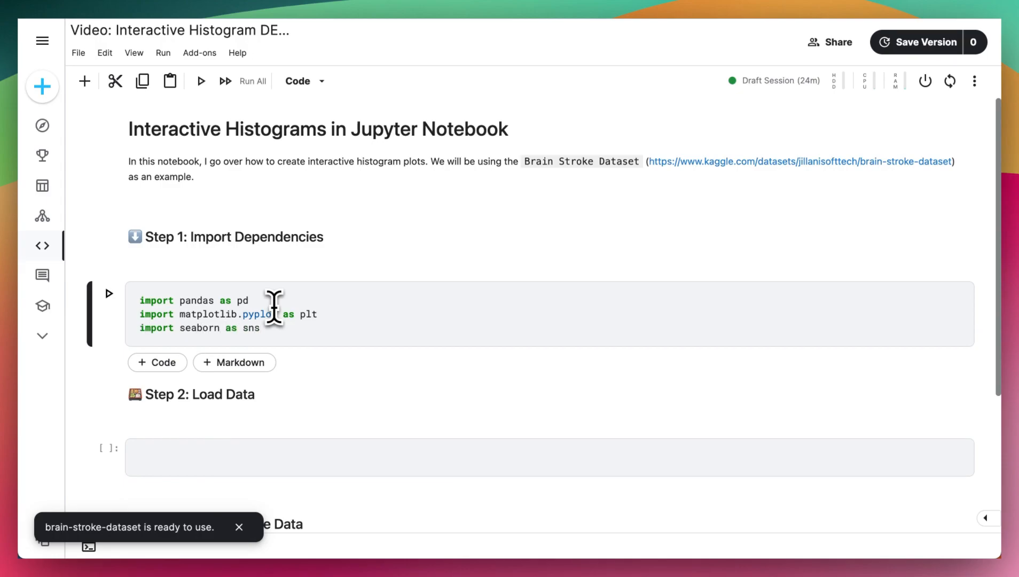
text(import os)
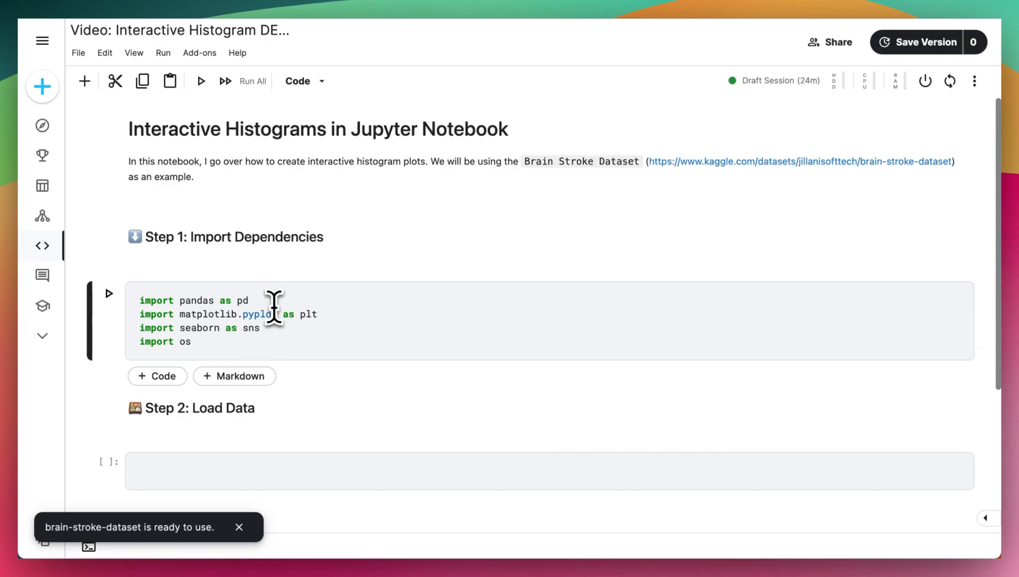
text(sns)
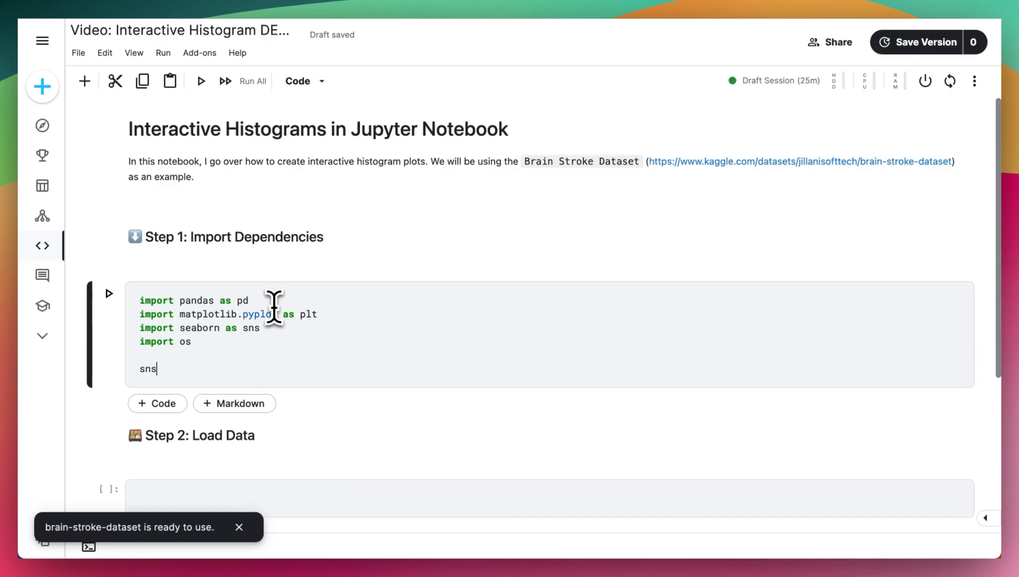
text(.set_theme)
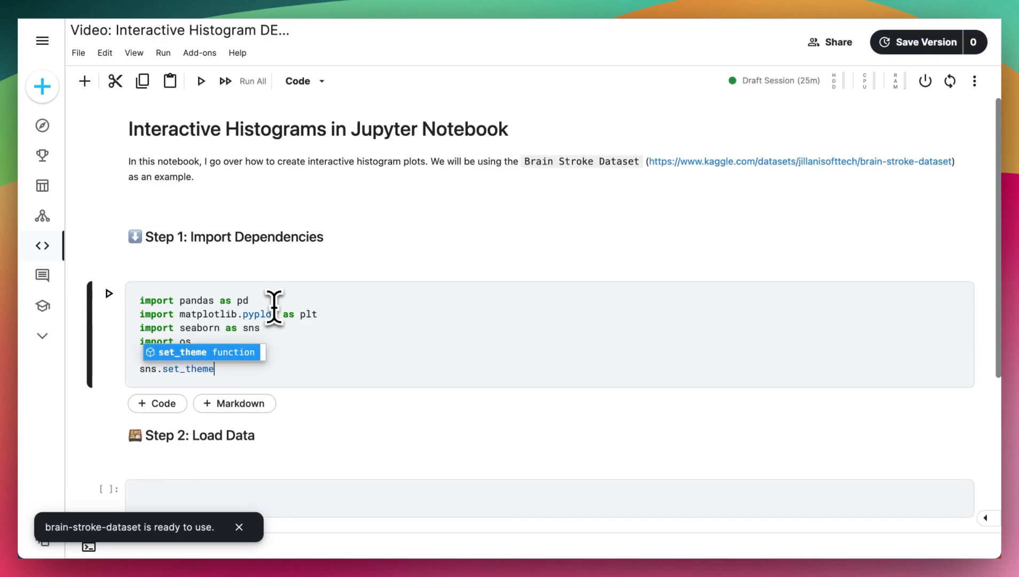
text(()
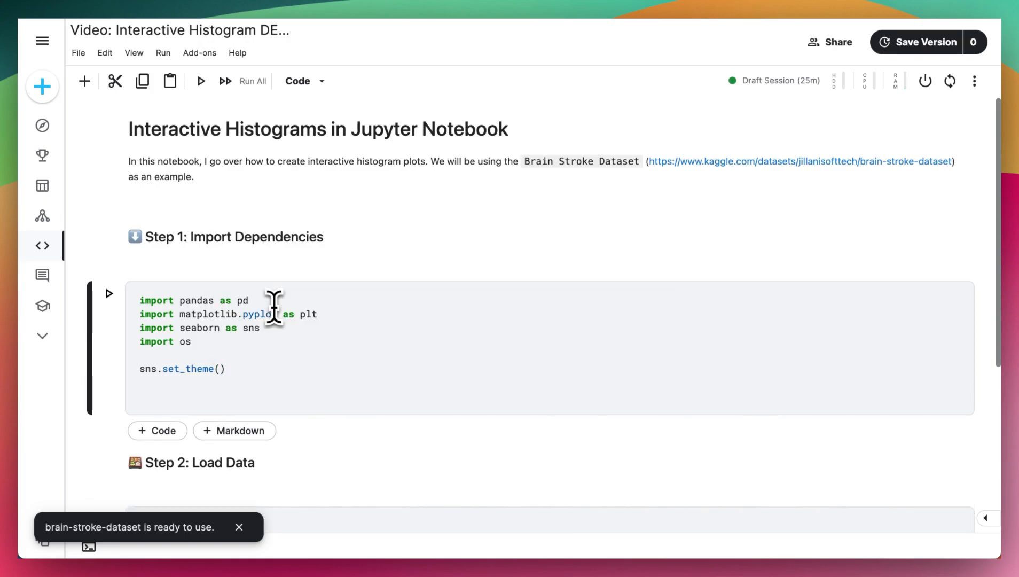
text(f)
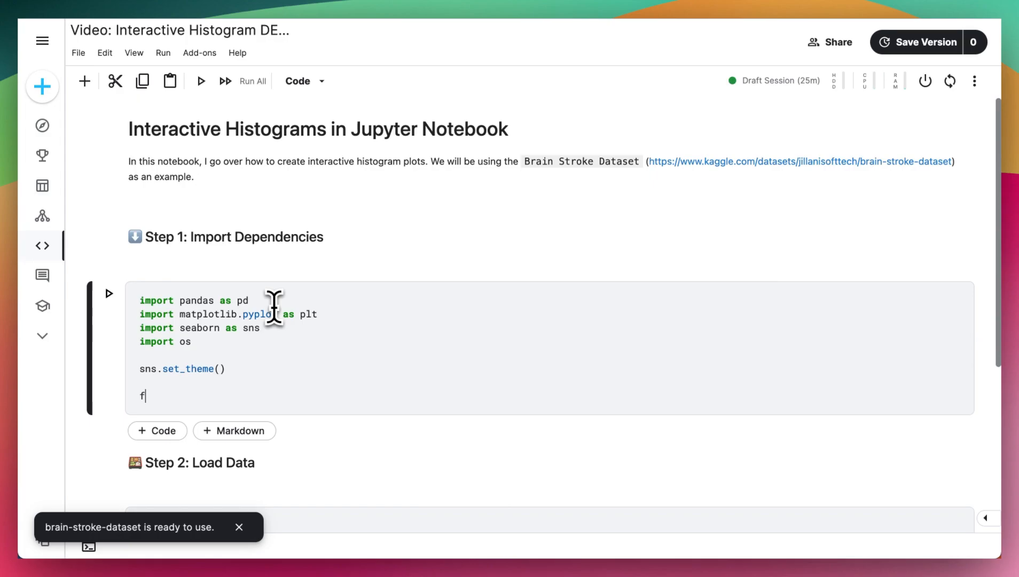
text(rom ipywid)
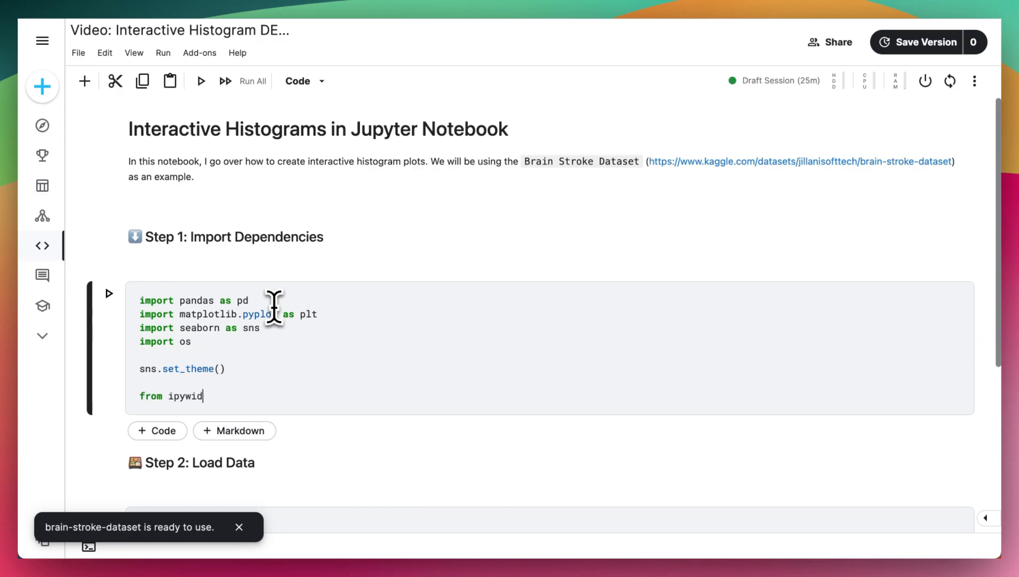
text(gets import interact)
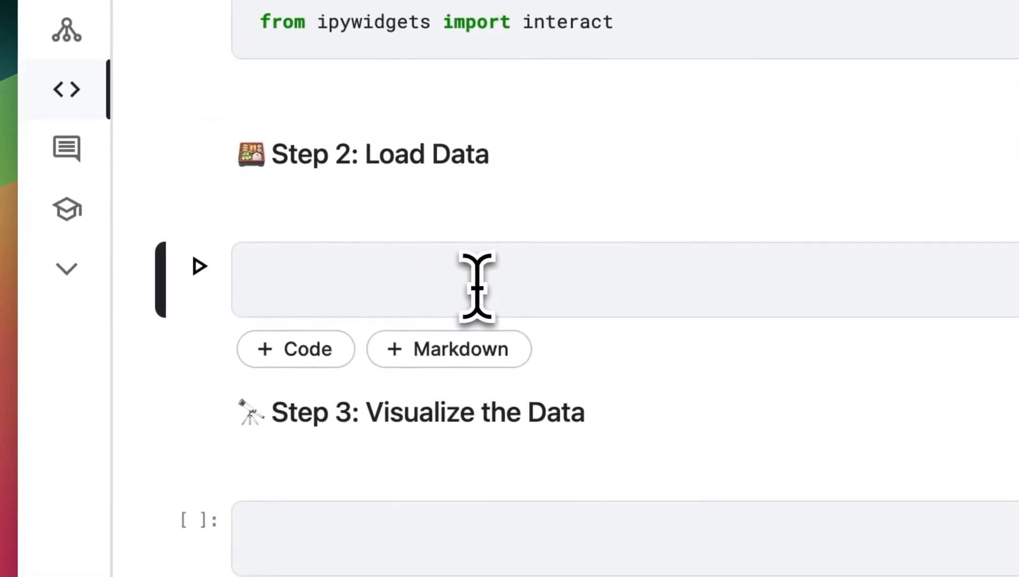
Print os.listdir of /kaggle/input and the brain-stroke-dataset folder, run it, and add a code cell below
text(print)
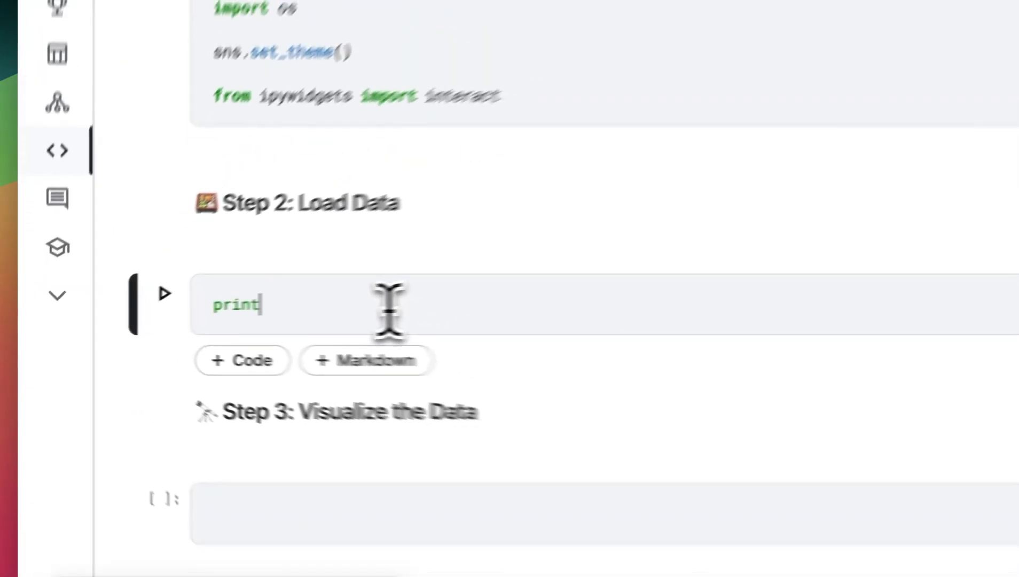
text(("Data"))
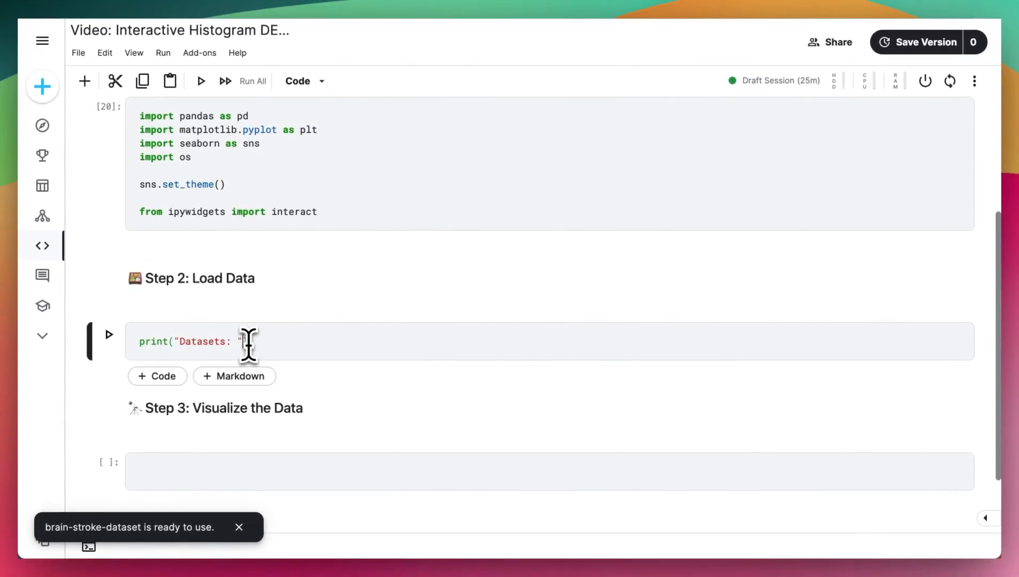
text(os.listdir("/)
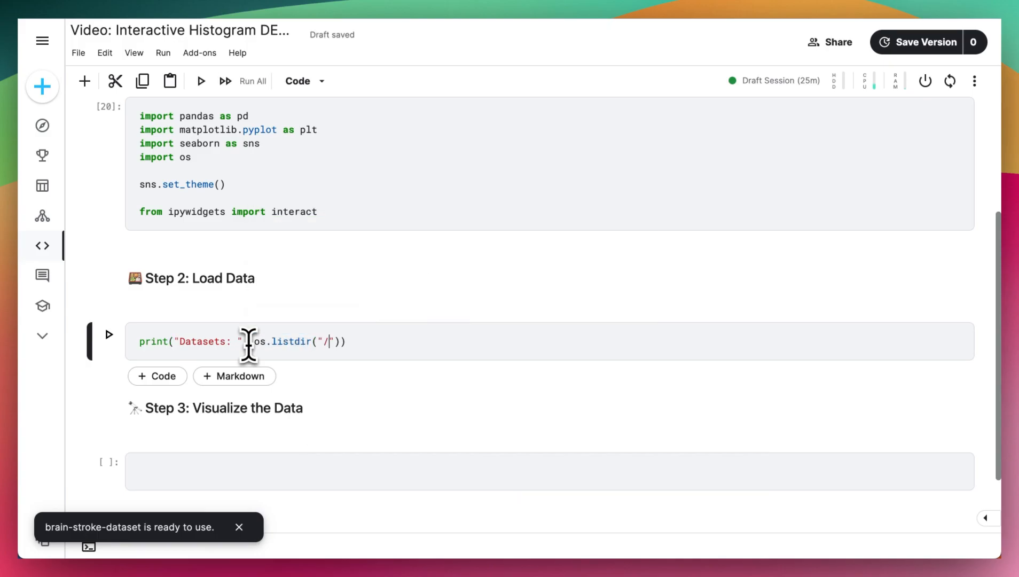
text(kaggle/input)
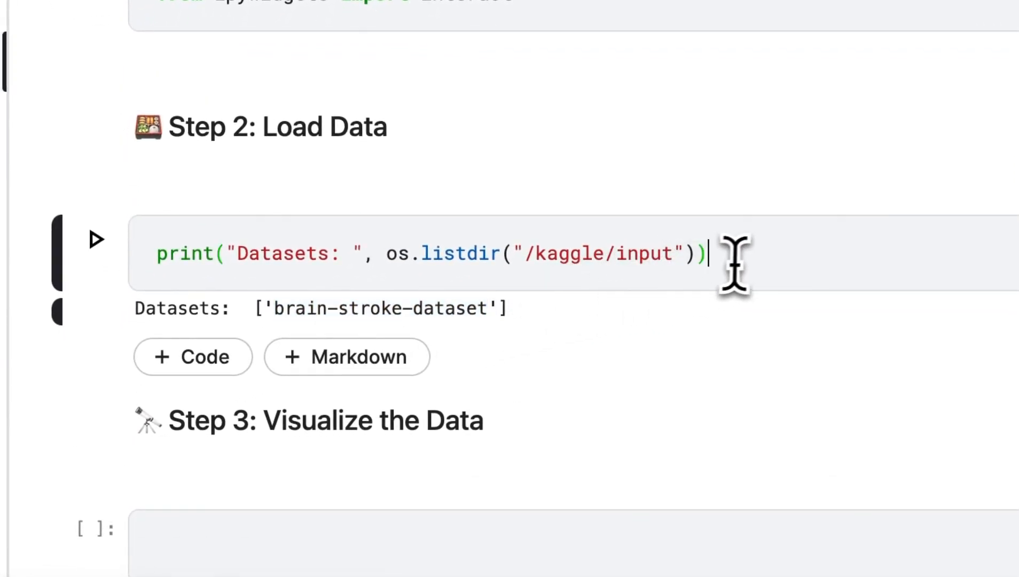
text(print("Fi"))
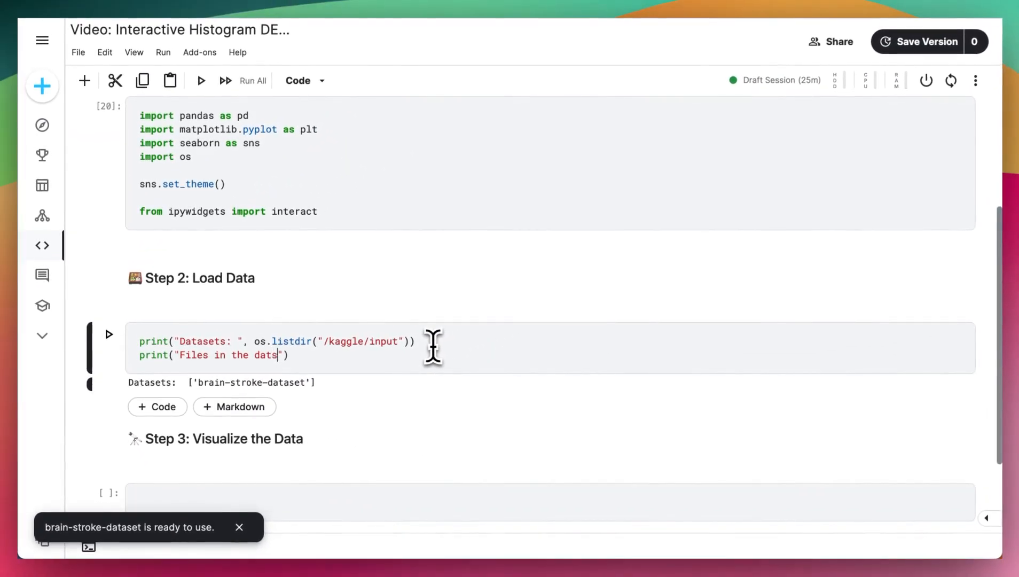
text(aset: ", os.listdir("/kaggle/input/brain-stroke-dataset)
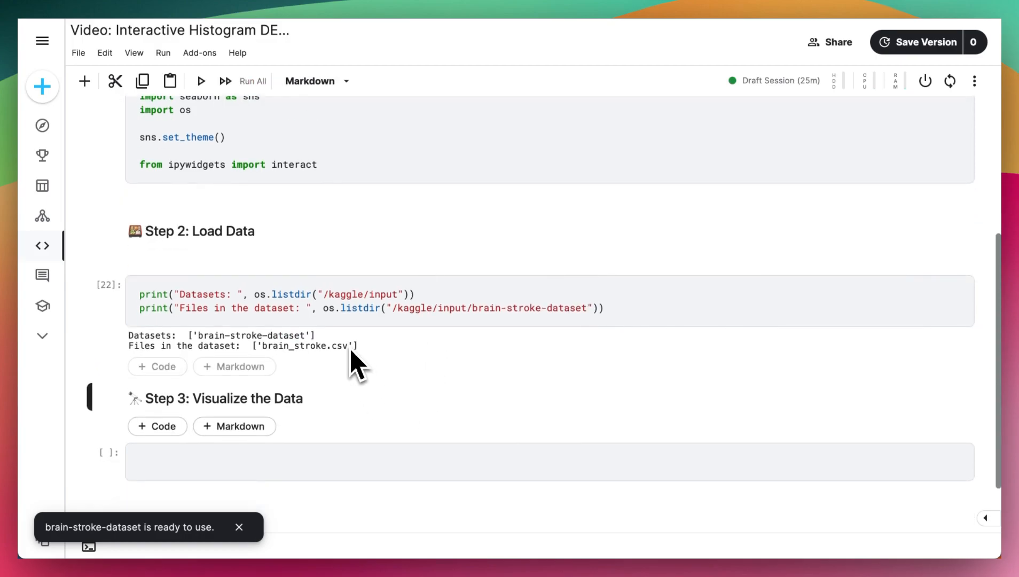
double_click(303, 345)
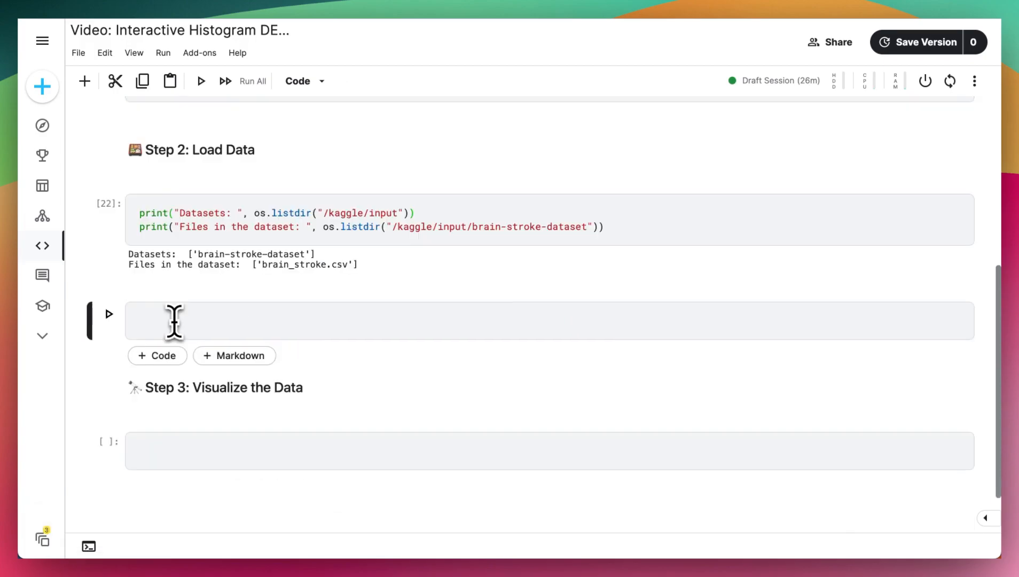
Read /kaggle/input/brain-stroke-dataset/brain_stroke.csv into dataframe and display dataframe.head()
text(dataframe = p)
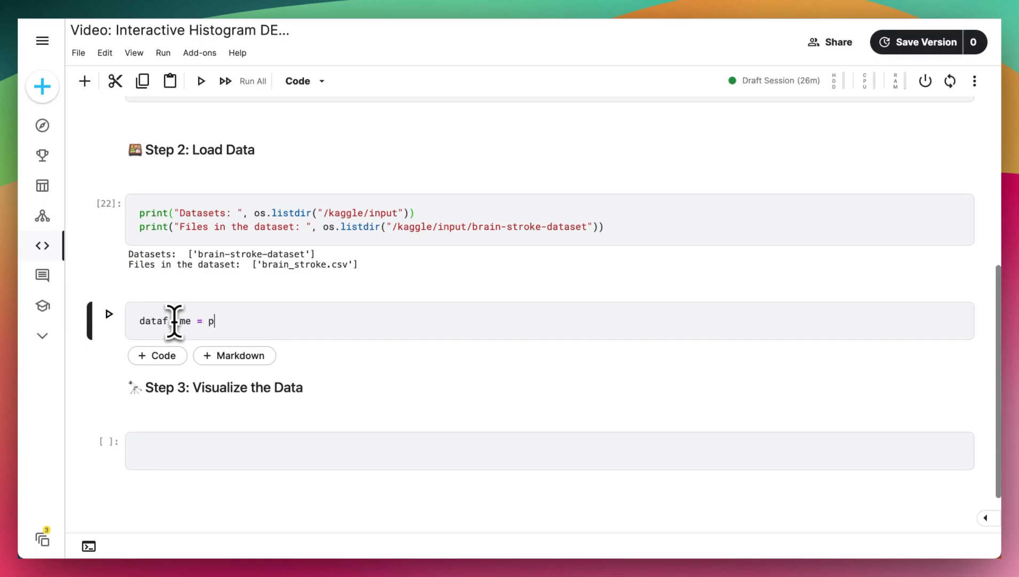
text(d.read_csv("/kaggle/input/brain-stroke-dataset/brain_stroke.csv)
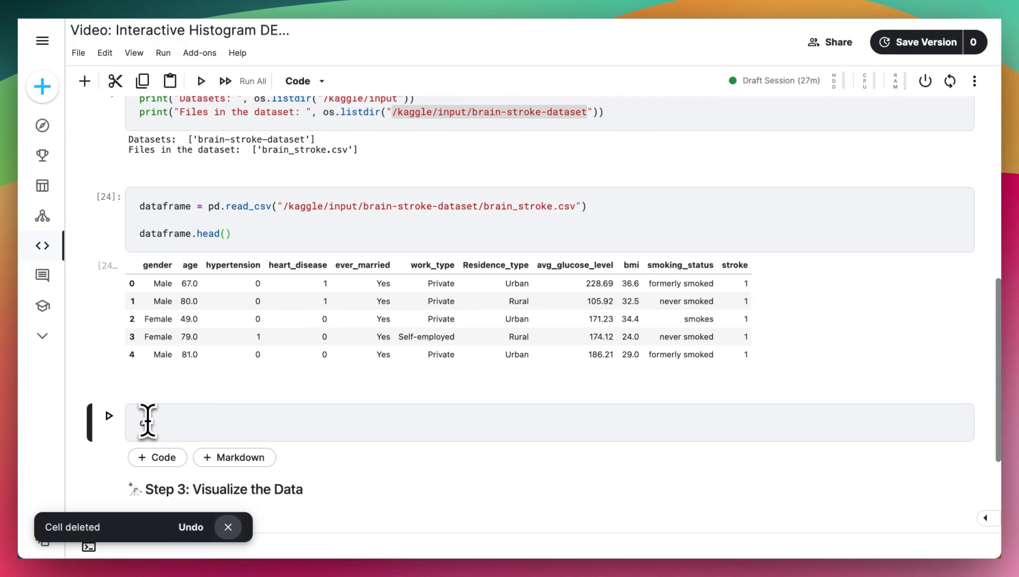
Run dataframe.describe(), then define columns = ["age", "avg_glucose_level", "bmi"] in the Step 3 cell
text(dataframe.describe()
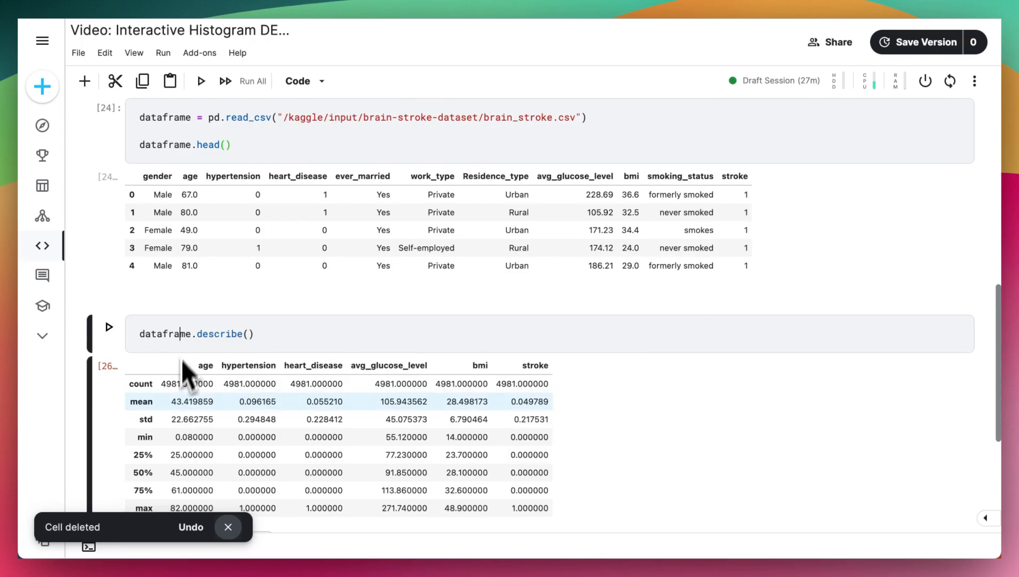
scroll(down, 3)
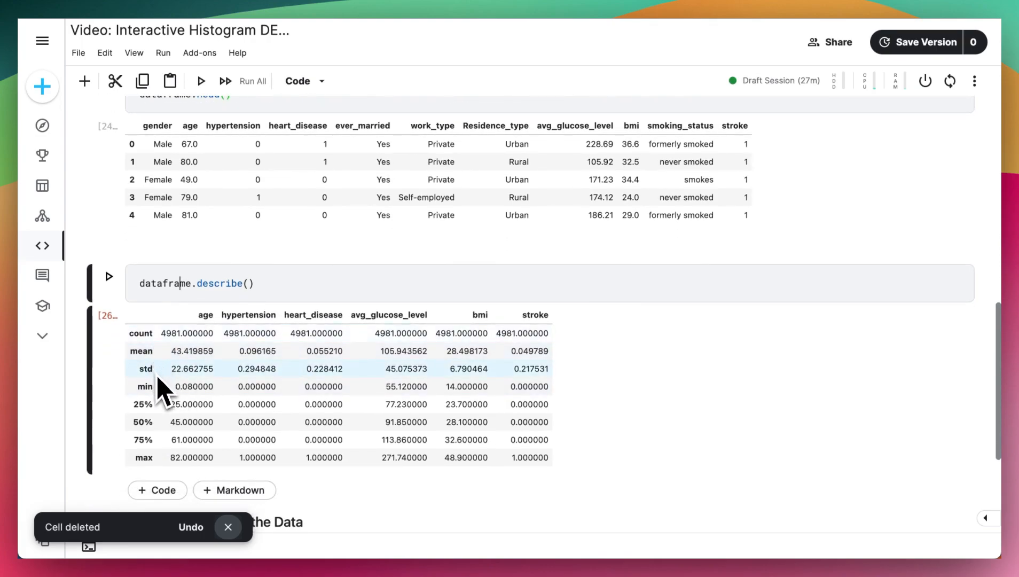
mouse_move(264, 468)
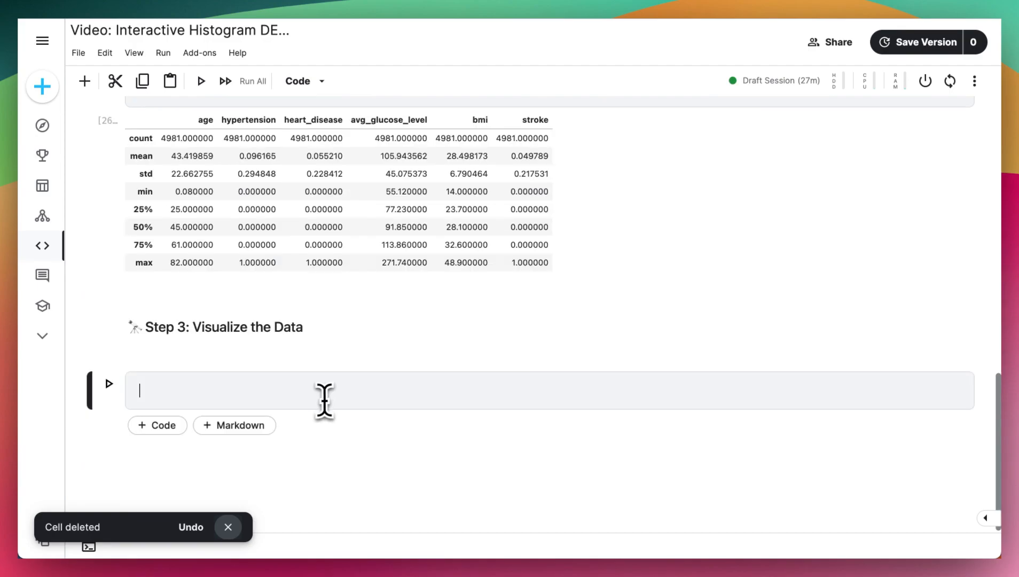
text(columns = [)
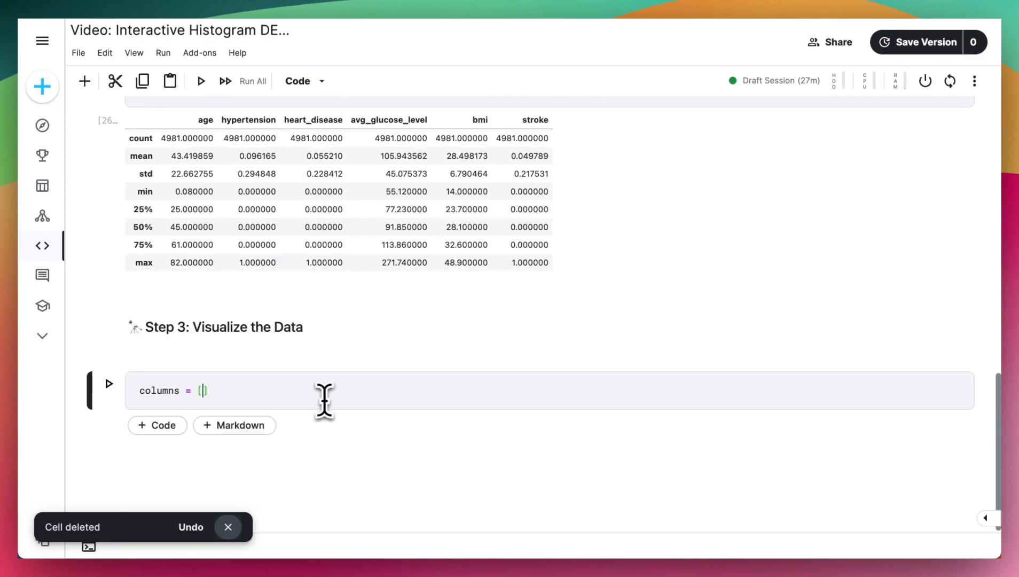
text("")
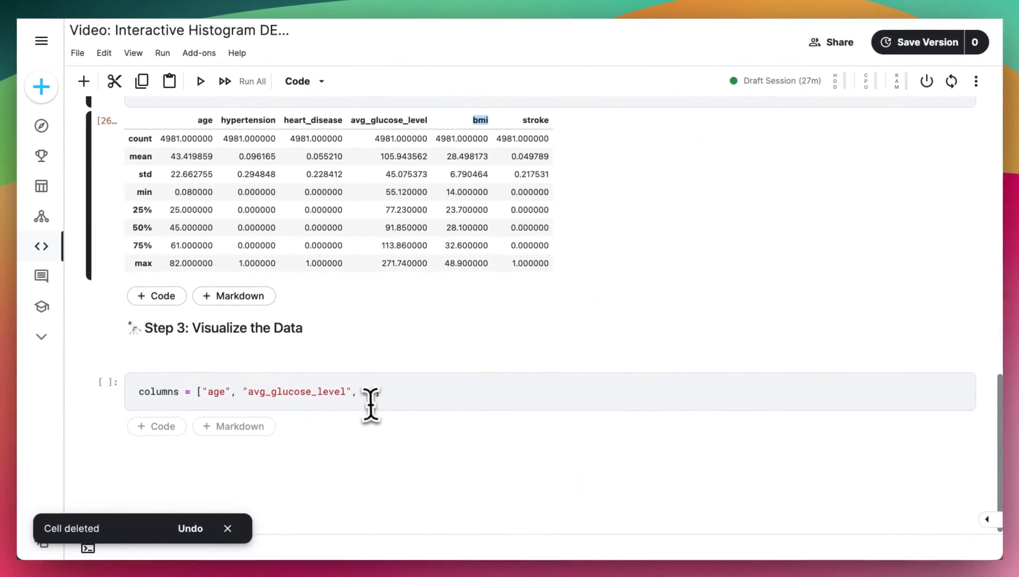
text("bmi"])
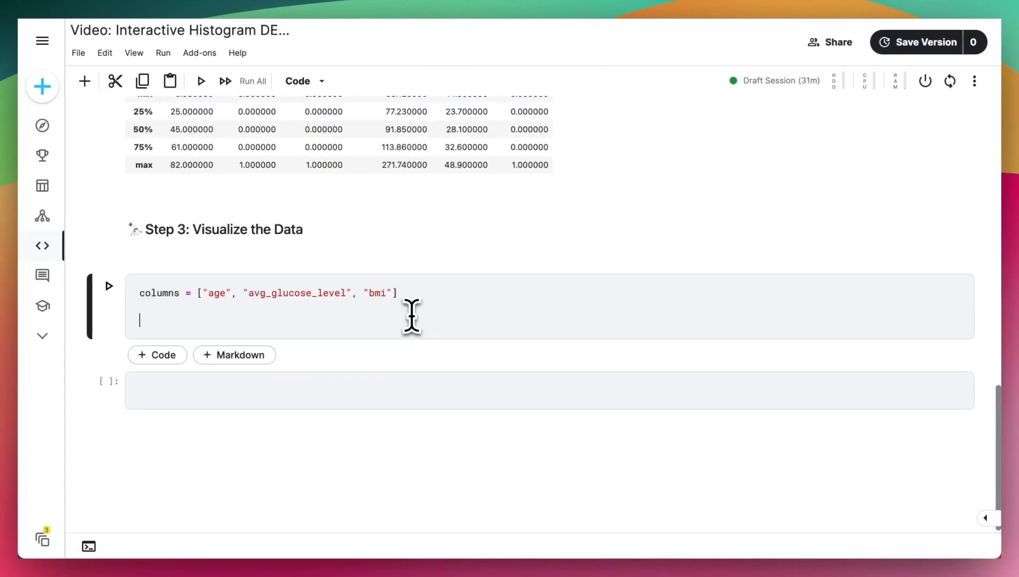
Define histrogram(variable) creating fig, ax with plt.subplots(dpi=200, figsize=(5,5))
text(def)
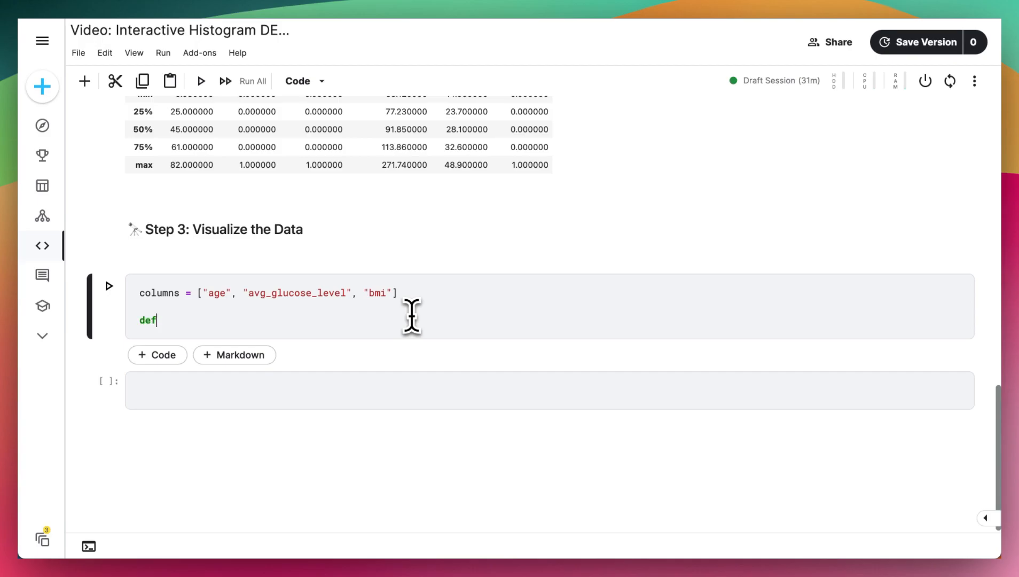
text(histrogra)
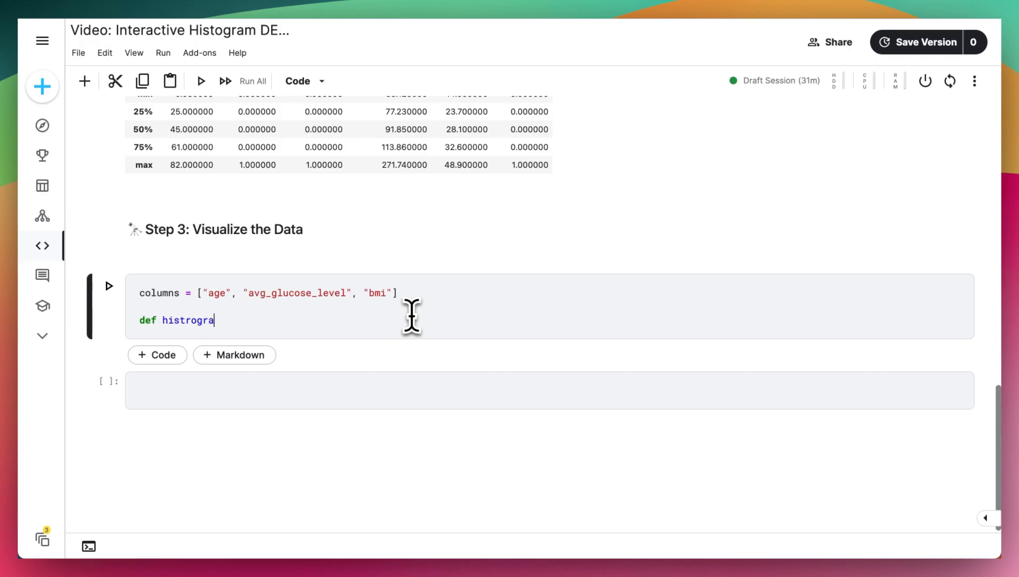
text(m(variable))
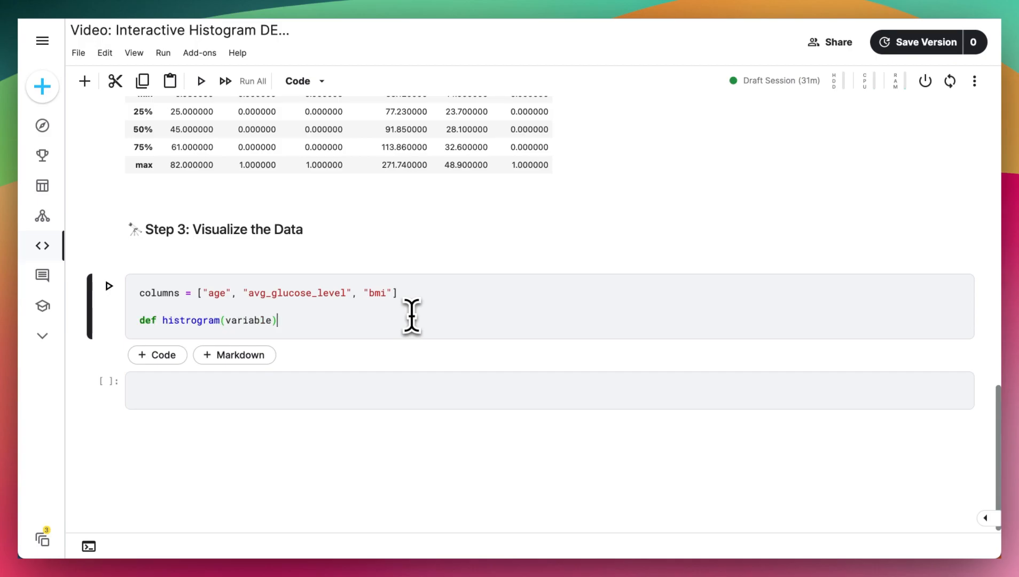
text(:)
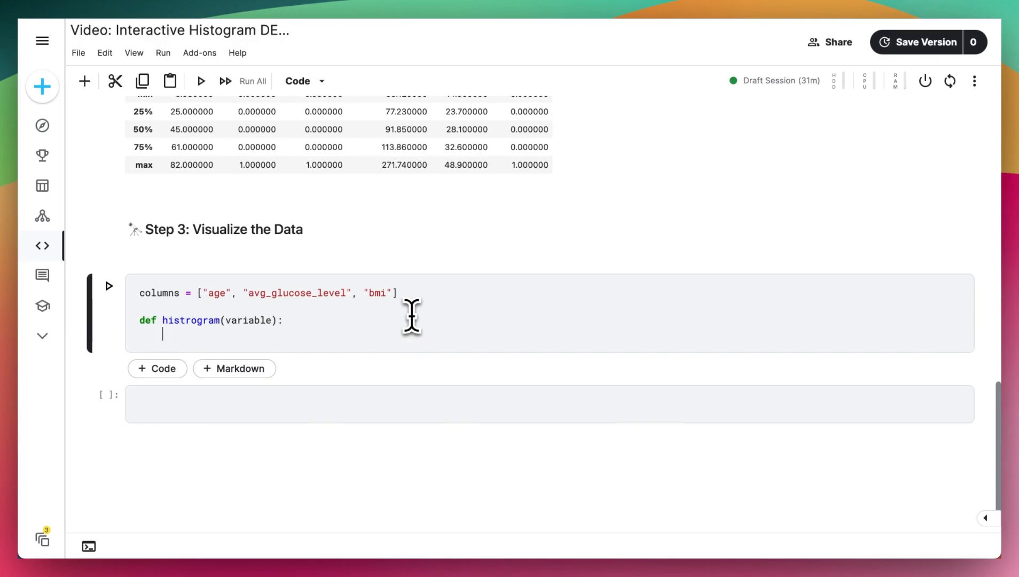
text(fig, a)
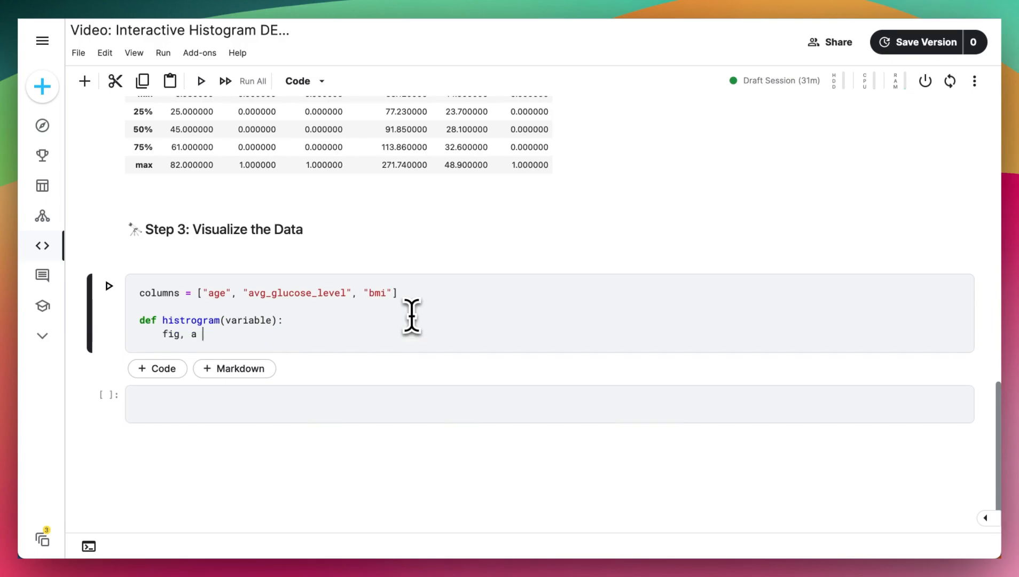
text(x = plt.subplots(dpi)
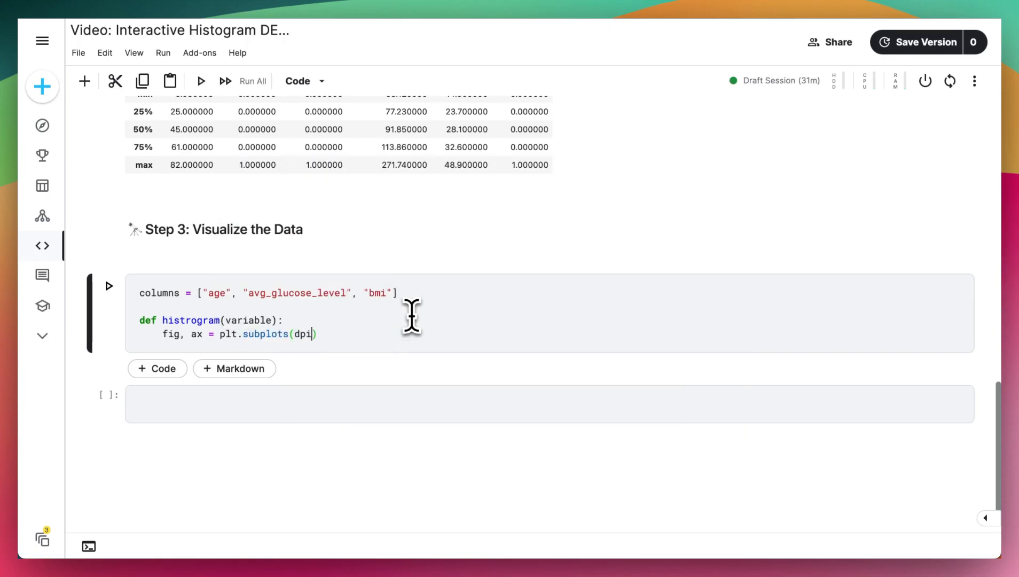
text(=200))
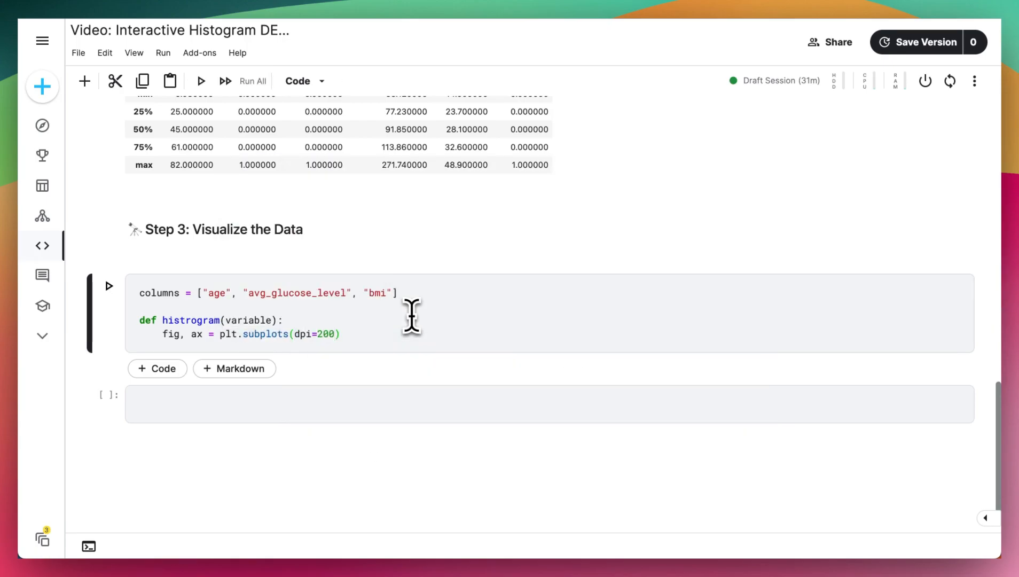
text(, figsize=(5,5)
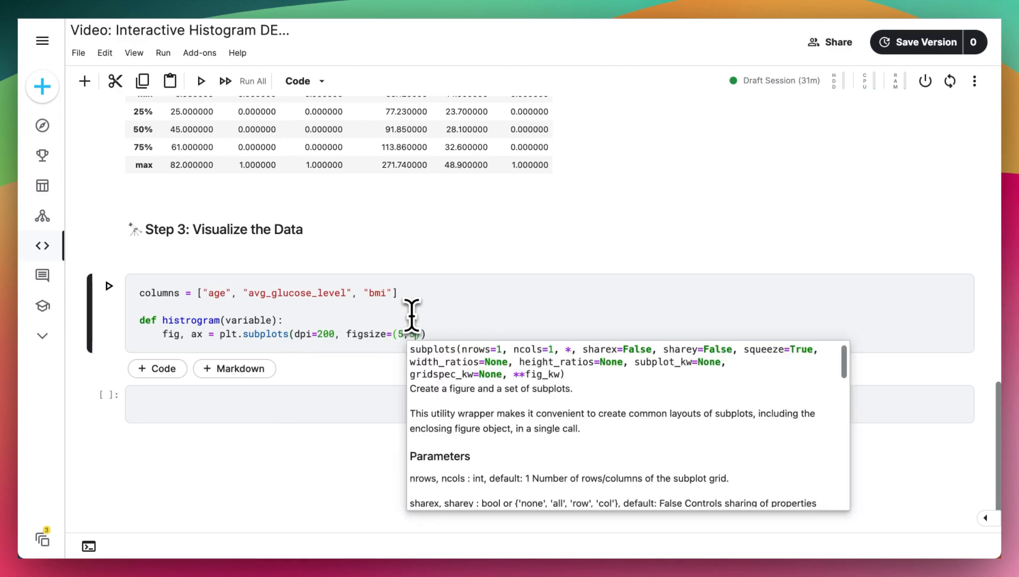
Begin sns.histplot(dataframe, x=variable, hue= inside the function
text(sns.)
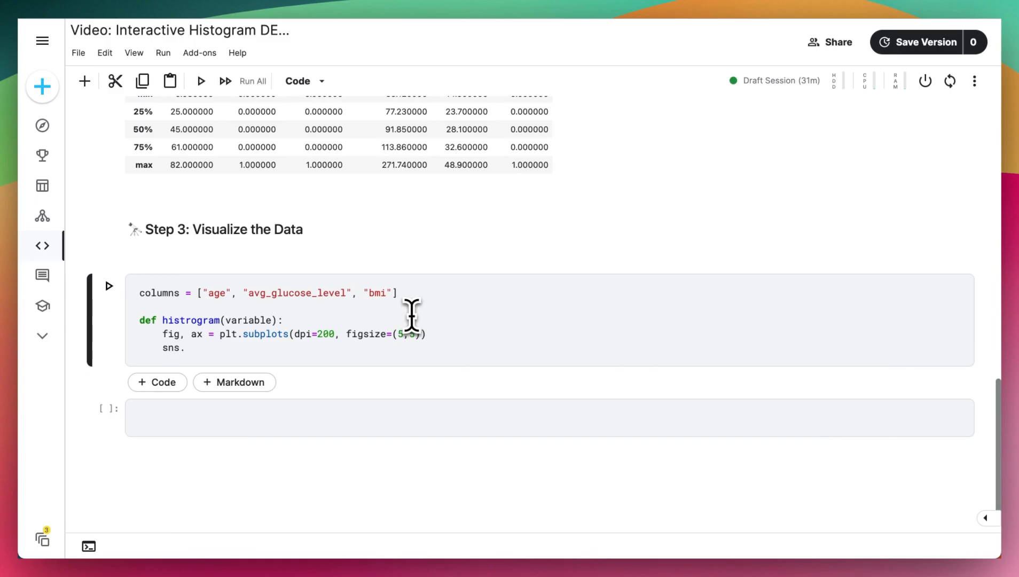
text(histplot())
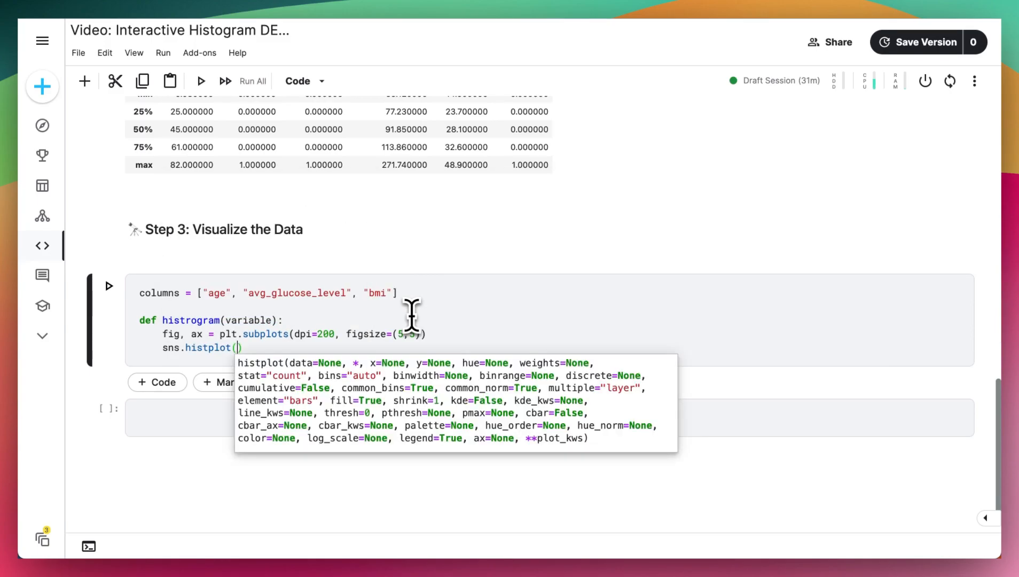
text(dataframe, x=variable,)
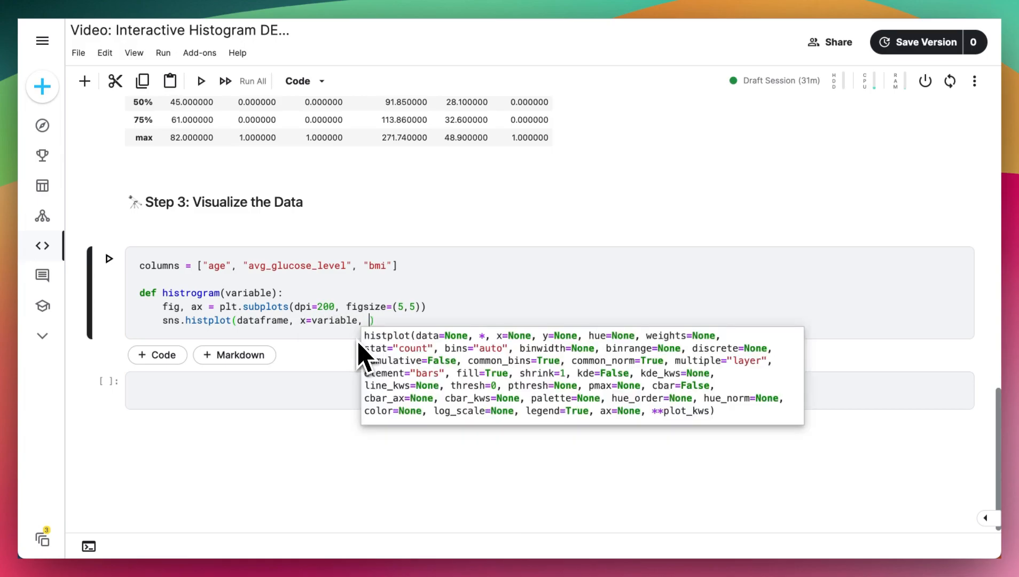
text(hue=)
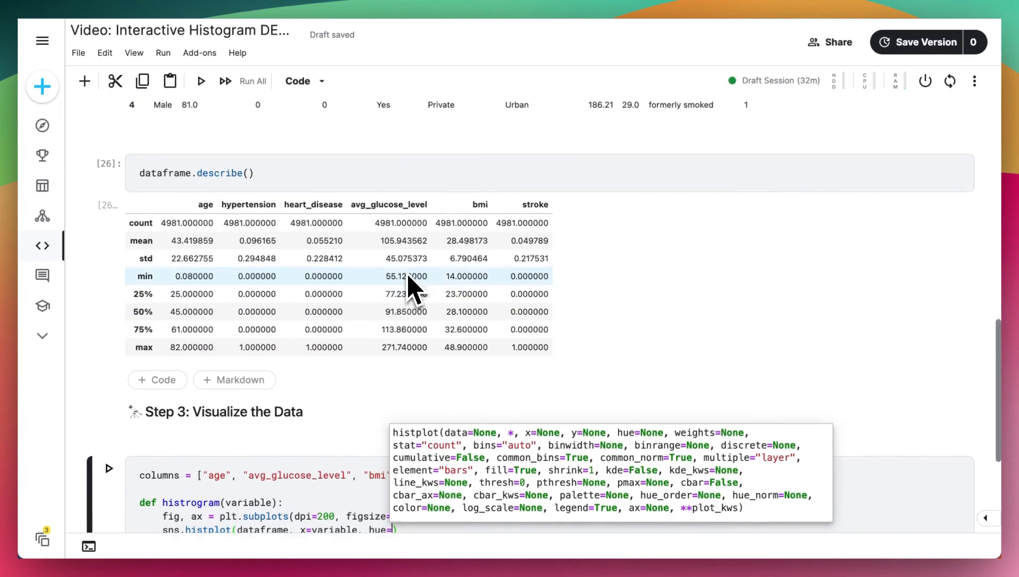
scroll(up, 3)
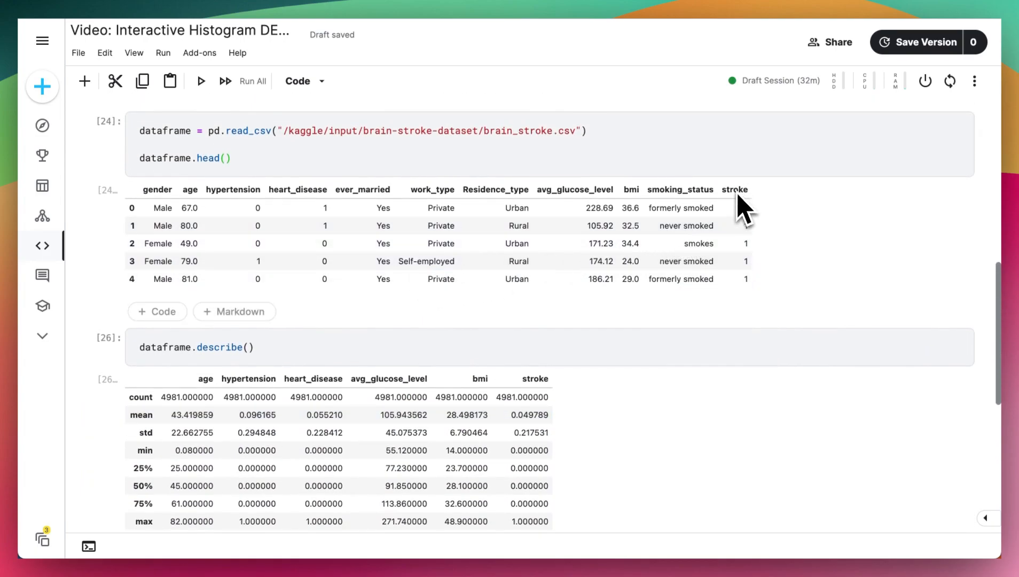
scroll(down, 3)
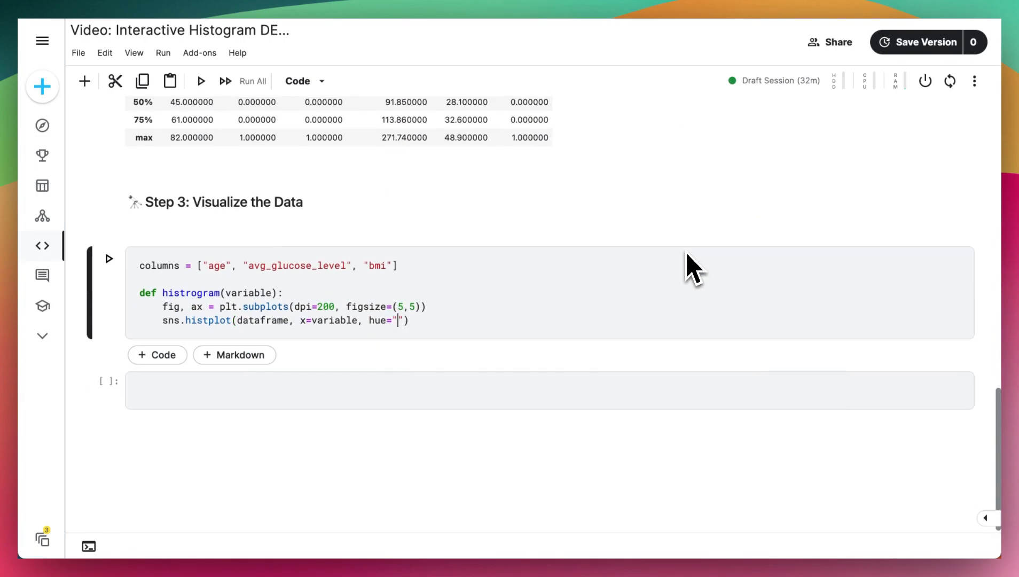
Finish the histplot with hue="stroke", element="step", ax=ax and begin an ax.set line
text(stroke", element=)
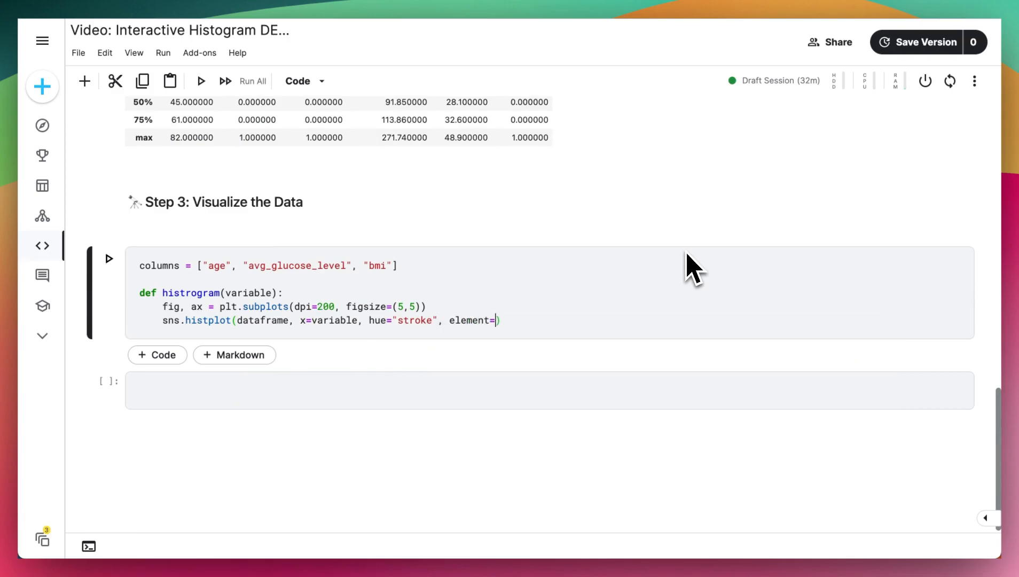
text("step",)
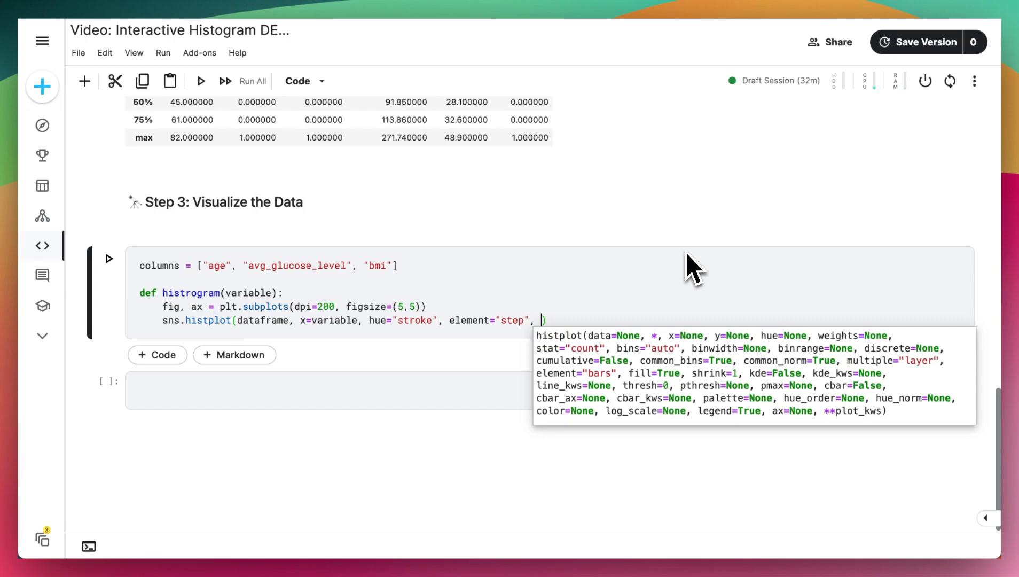
text(ax=ax)
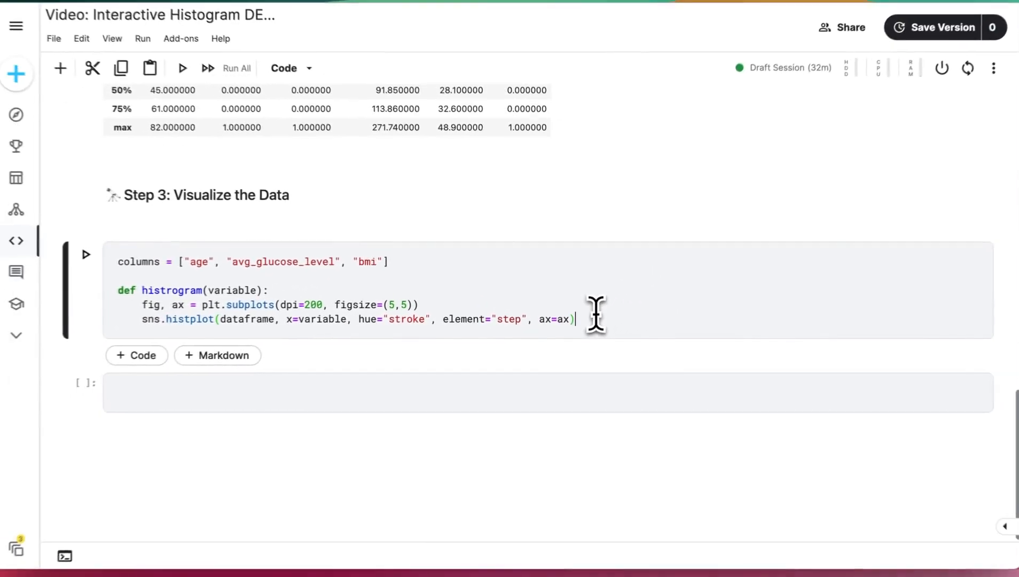
text(ax.set)
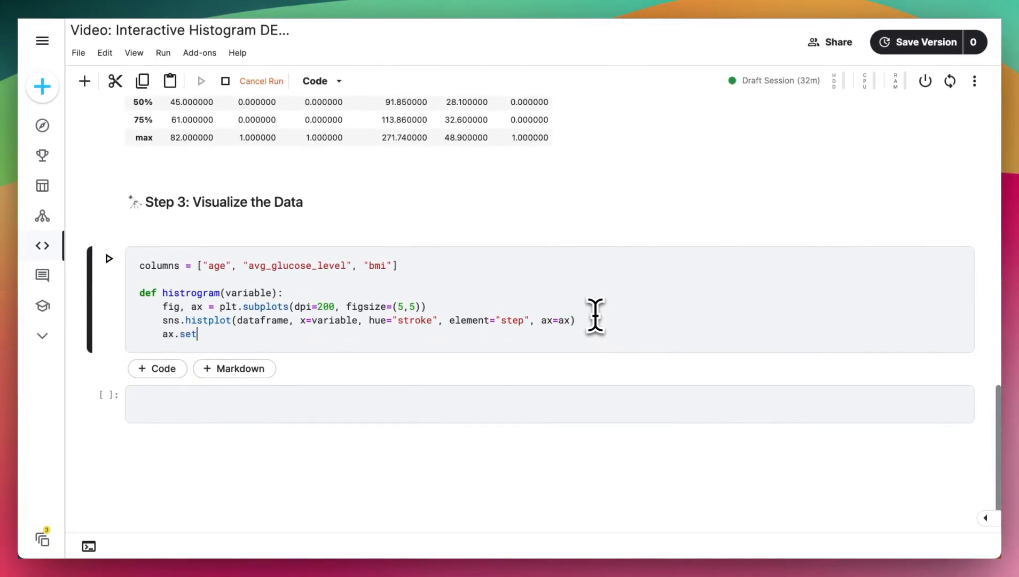
Add ax.set_xlabel(variable, fontsize=14), ax.set_ylabel("Number of subjects", fontsize=14) and plt.show()
text(_xlabel())
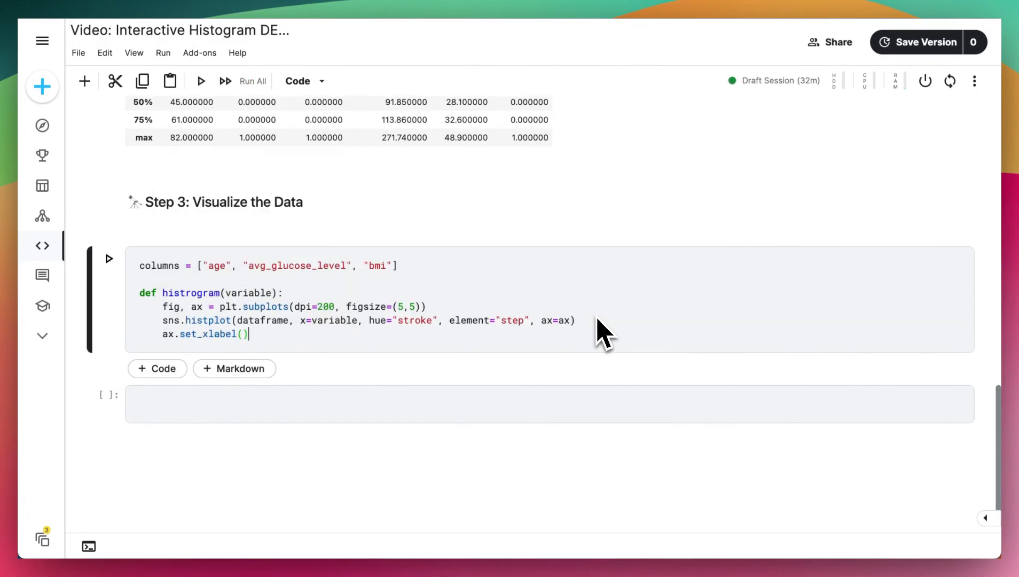
text(variable)
text(ax.)
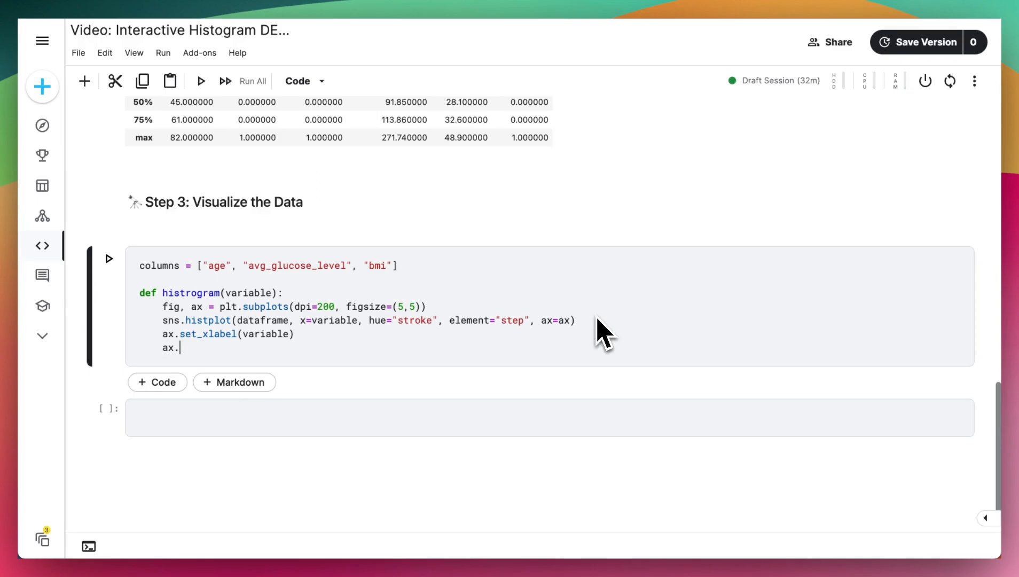
text(set_ylabel("Number of ")
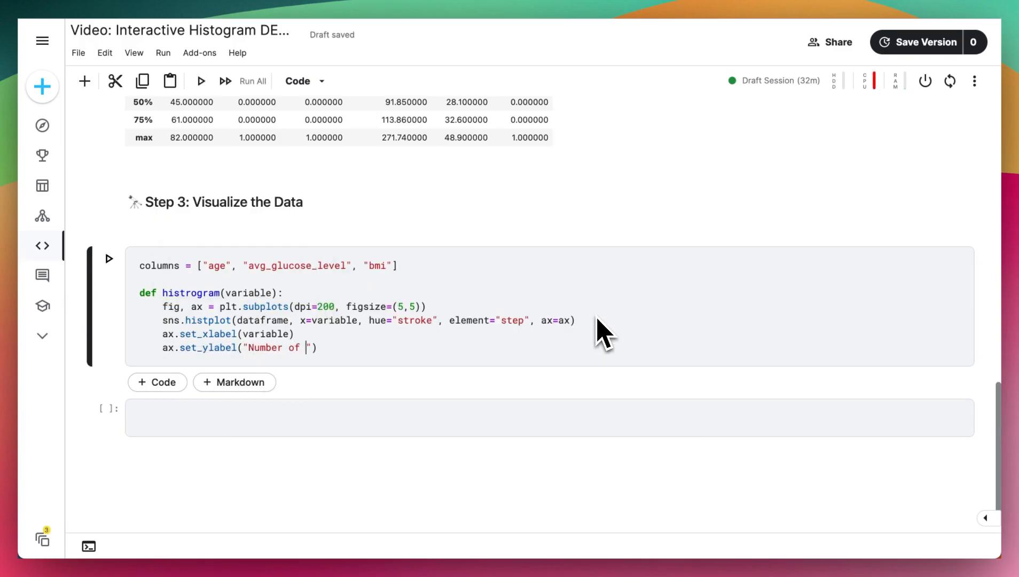
text(subjects)
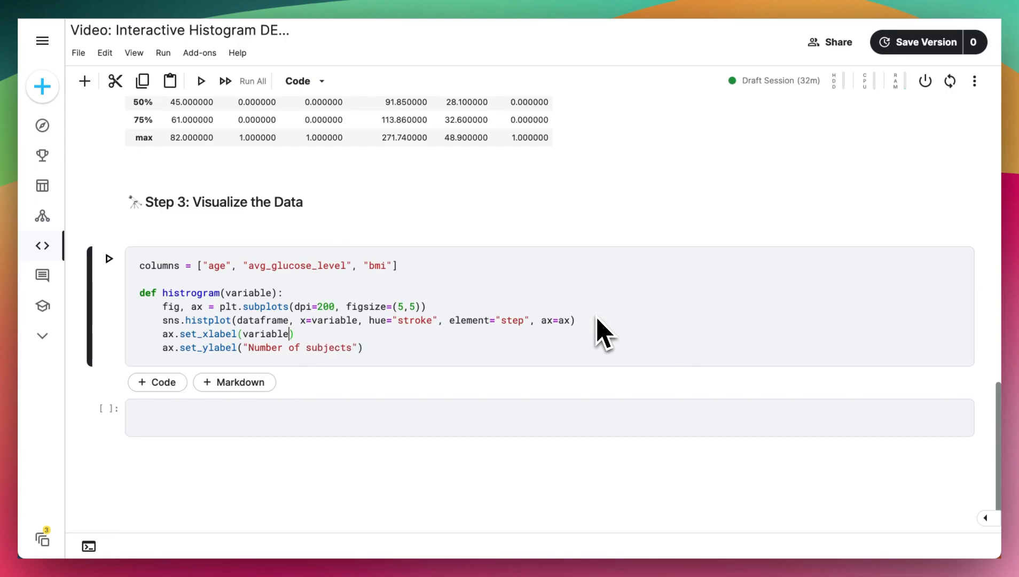
text(, fontsize=1)
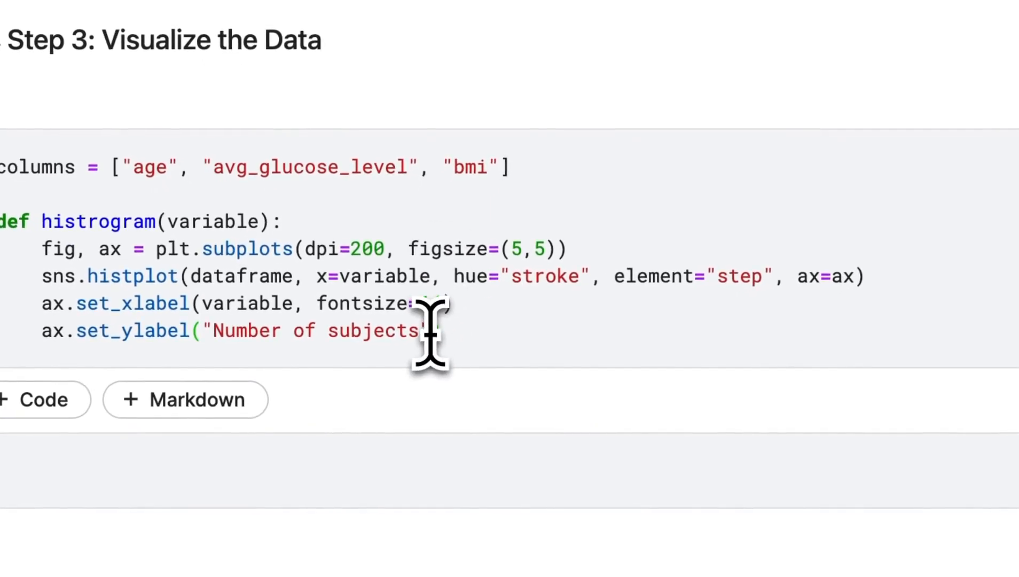
text(, fontsize=14))
text(plt.show()
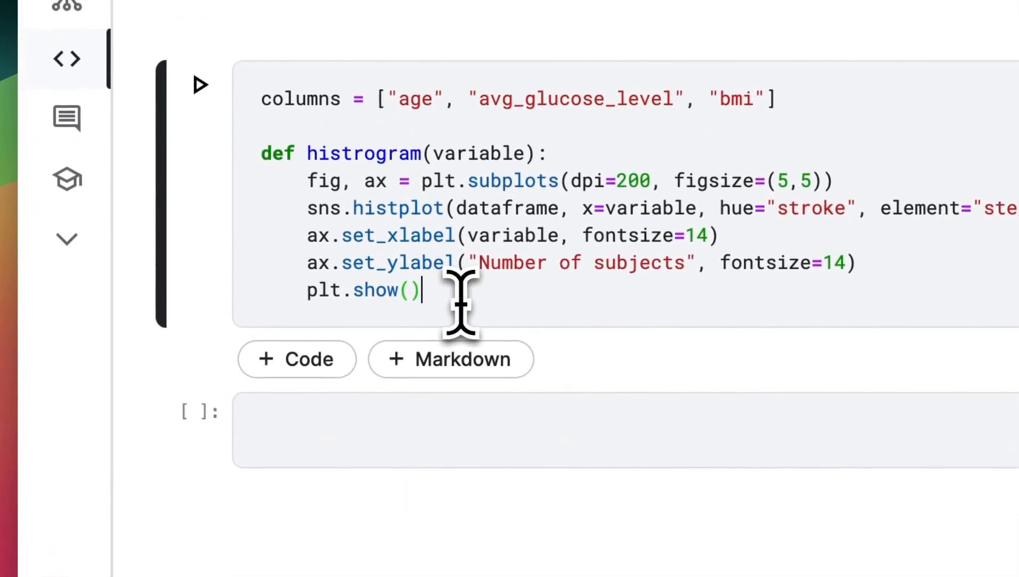
Call interact(histogram, variable=columns, value="age") and run it to render the dropdown-driven histogram
text(interact(histogram, variable=columns, value)
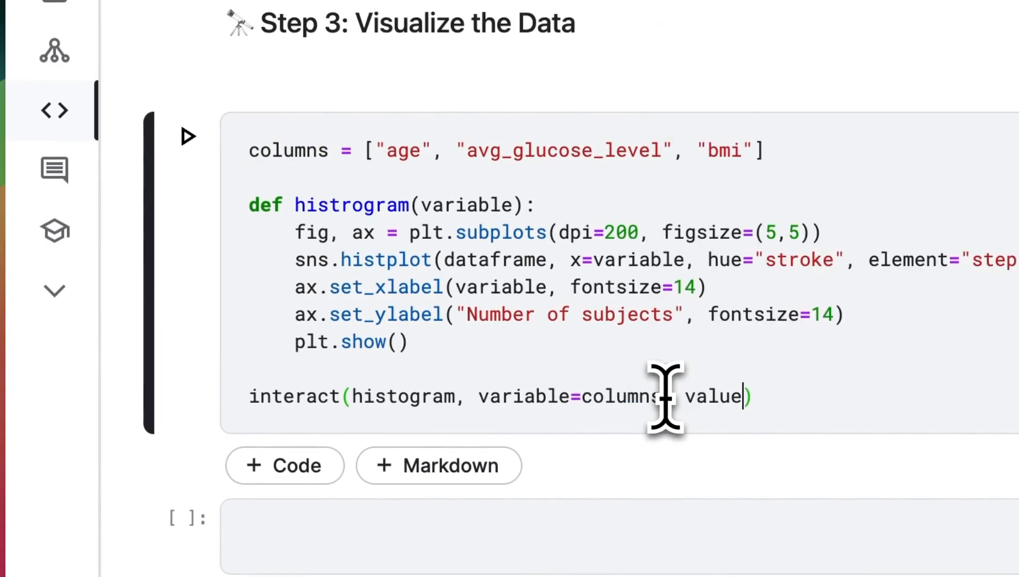
text("age")
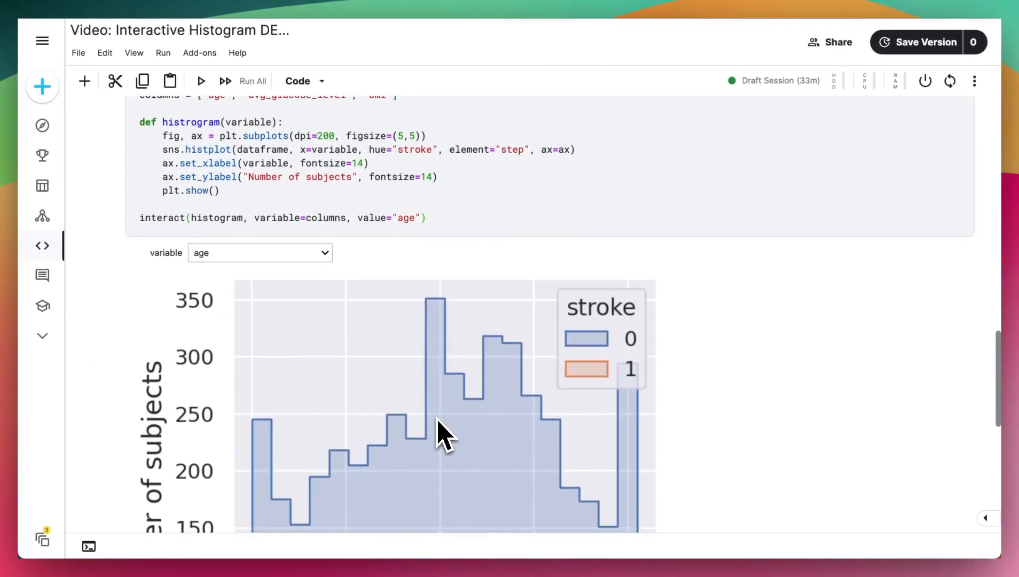
Choose avg_glucose_level from the variable dropdown so the histogram redraws the glucose distribution
scroll(down, 3)
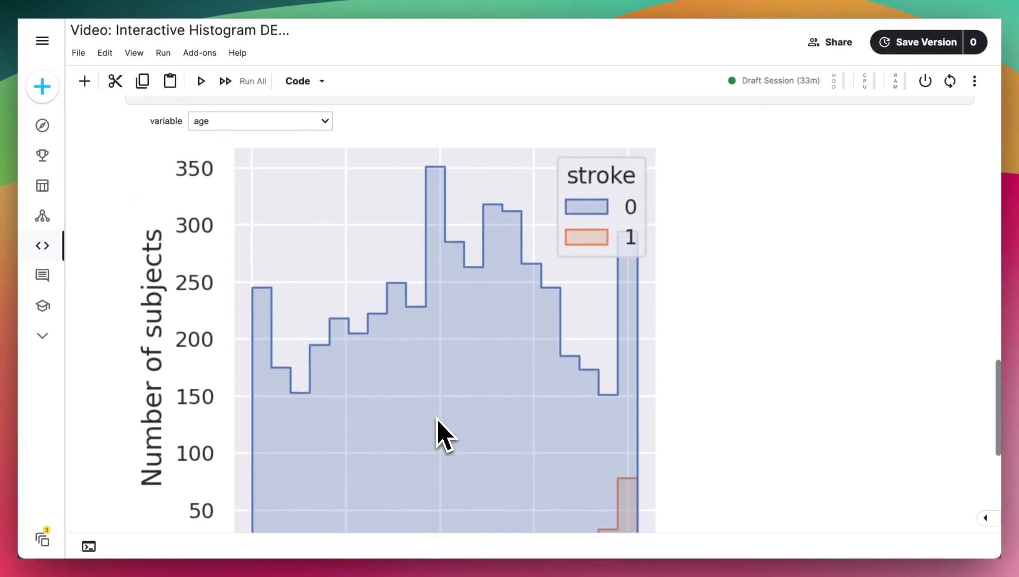
click(258, 120)
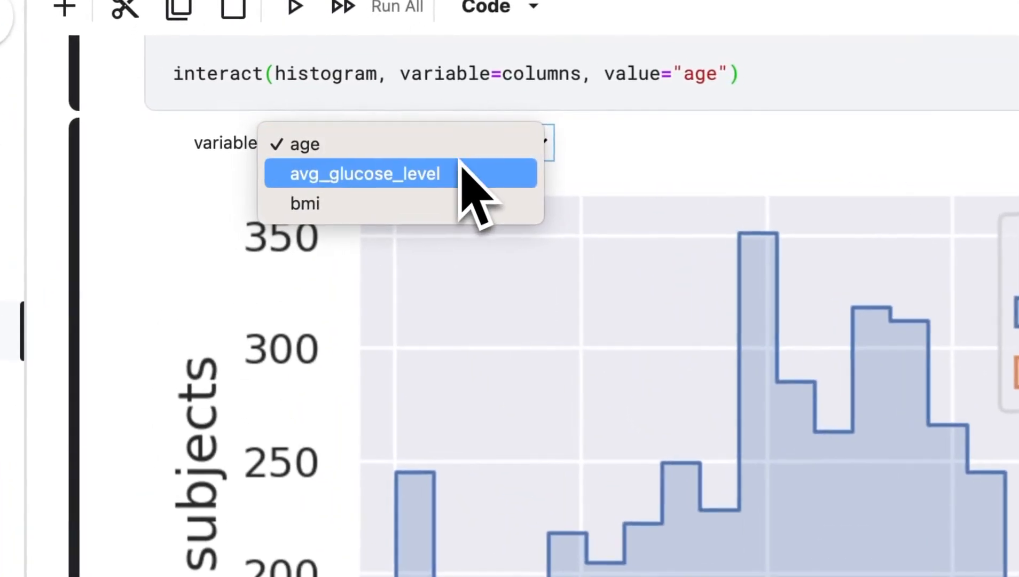
click(367, 173)
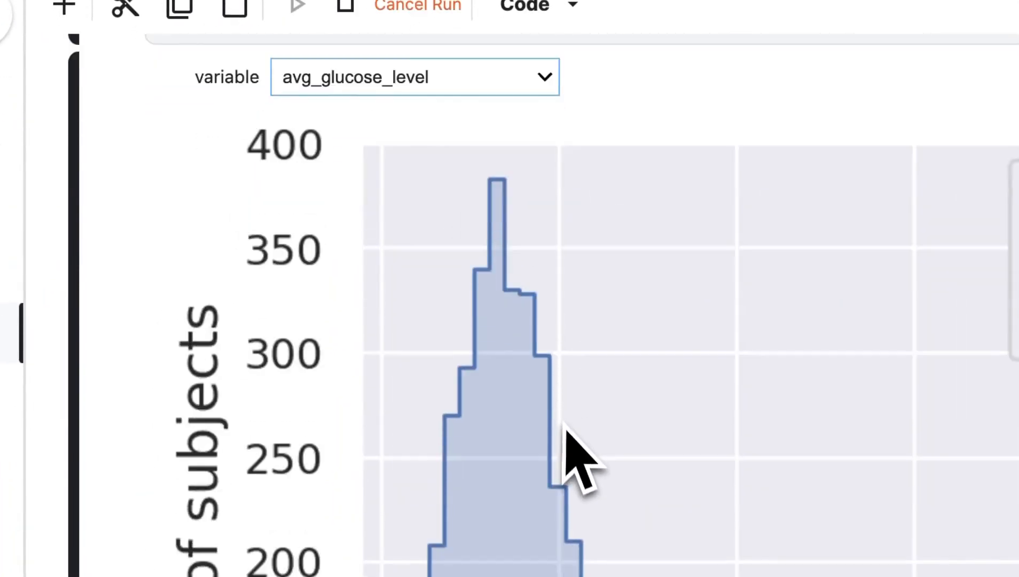